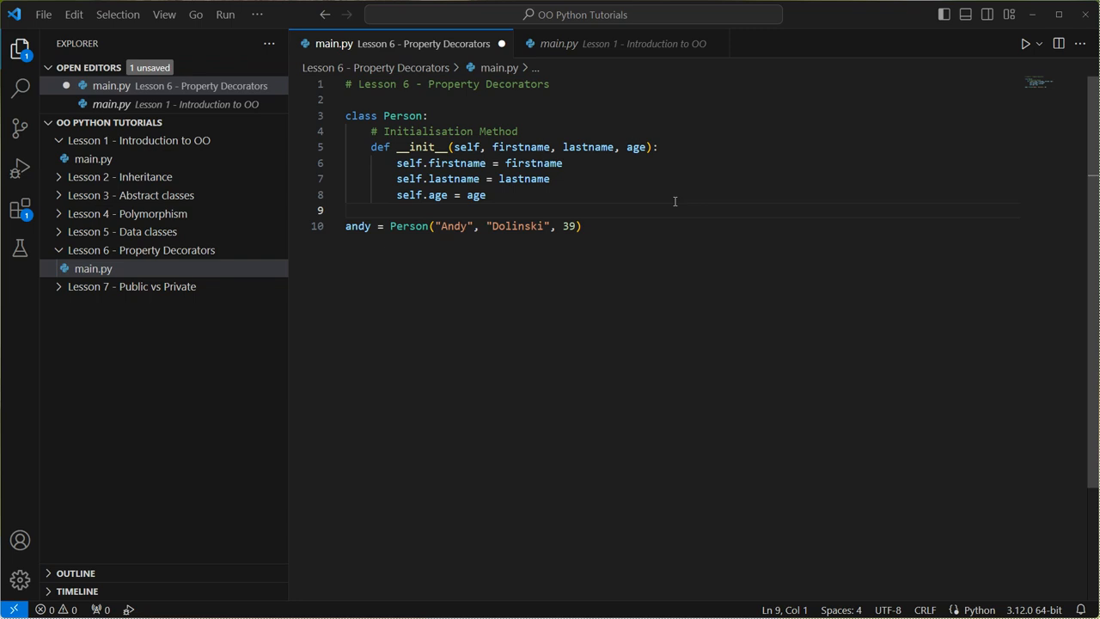
{"action": "mouse_move", "coordinate": [630, 120]}
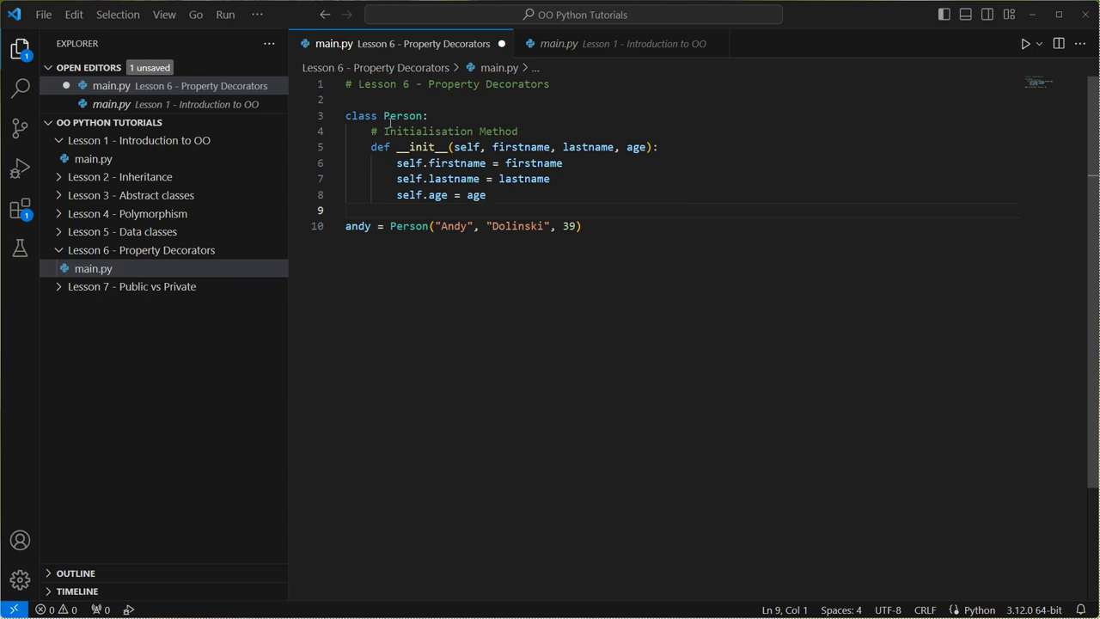
{"action": "mouse_move", "coordinate": [557, 303]}
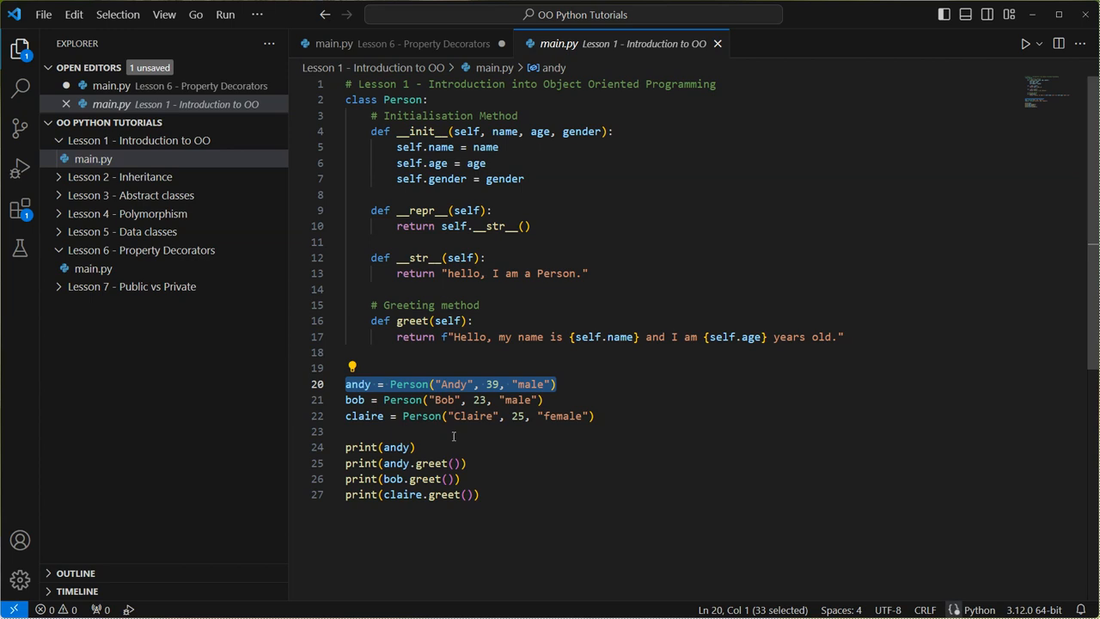
{"action": "mouse_move", "coordinate": [717, 43]}
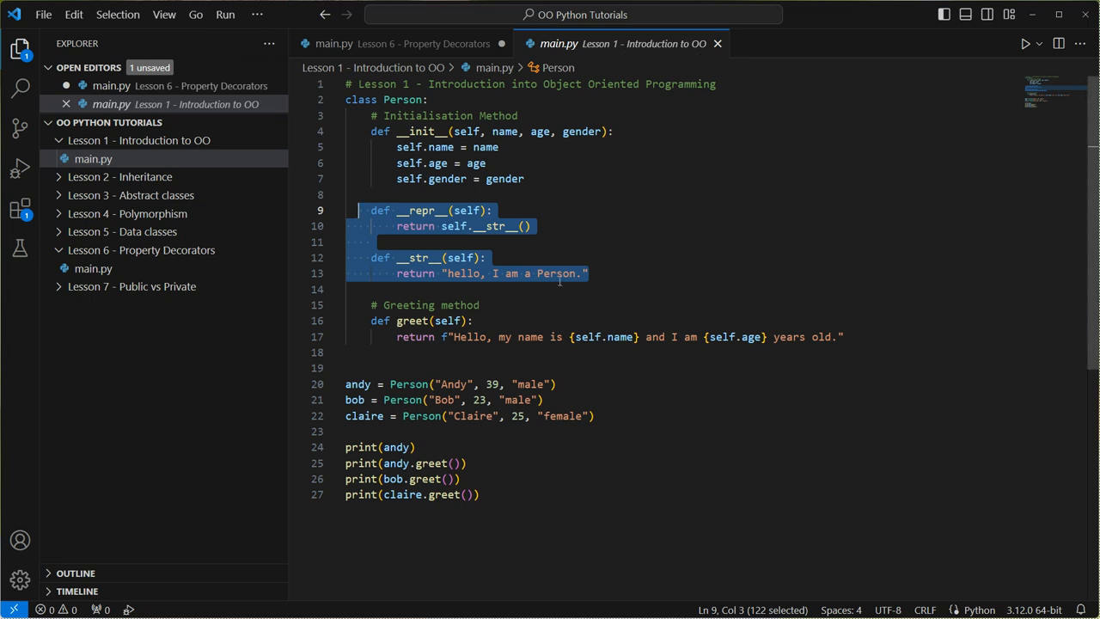
{"action": "mouse_move", "coordinate": [718, 62]}
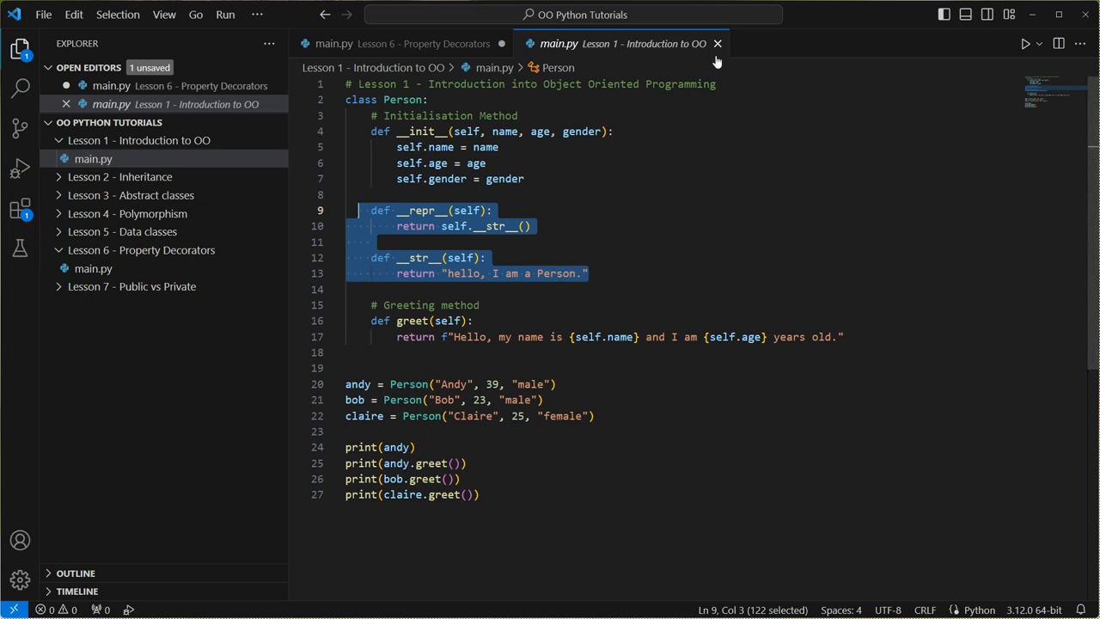
Return from the Lesson 1 tab to Lesson 6 main.py
{"action": "left_click", "coordinate": [421, 43]}
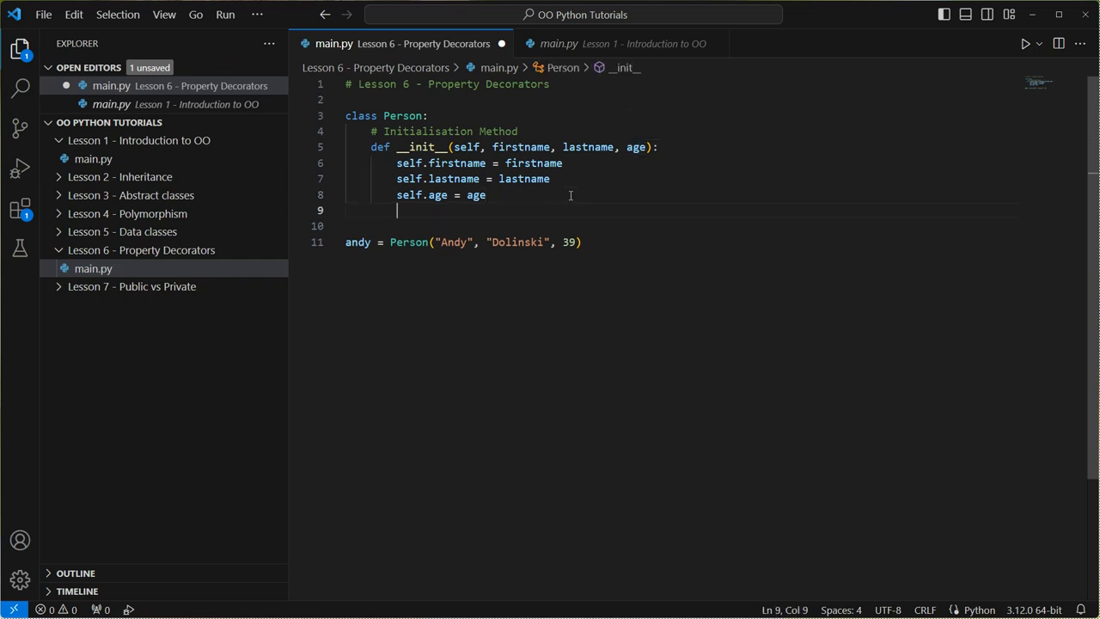
{"action": "key", "text": "Enter"}
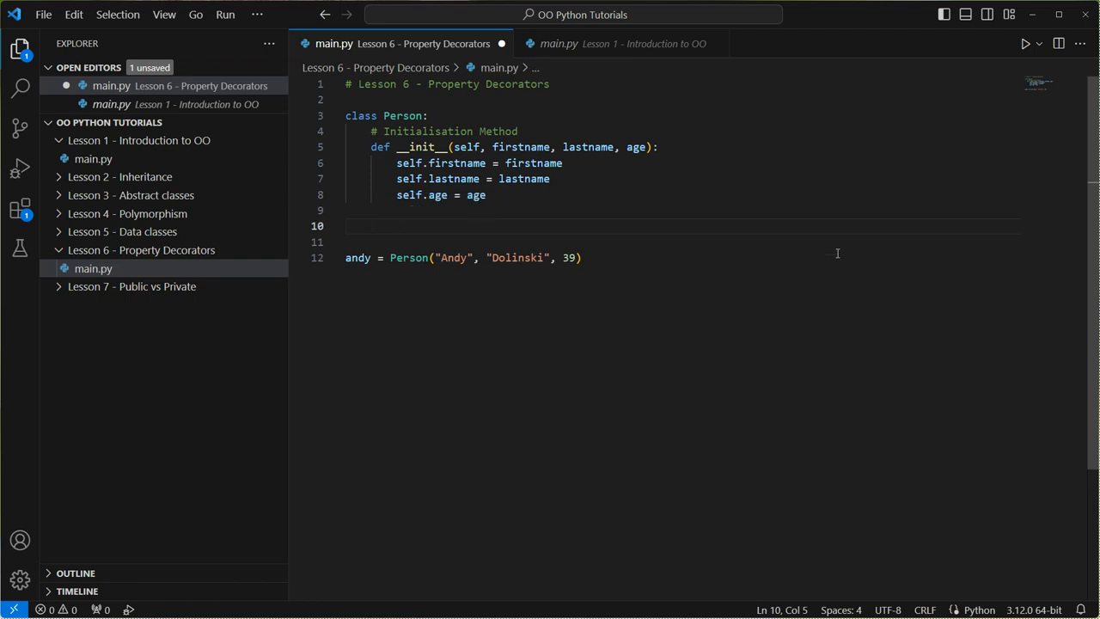
{"action": "type", "text": "@"}
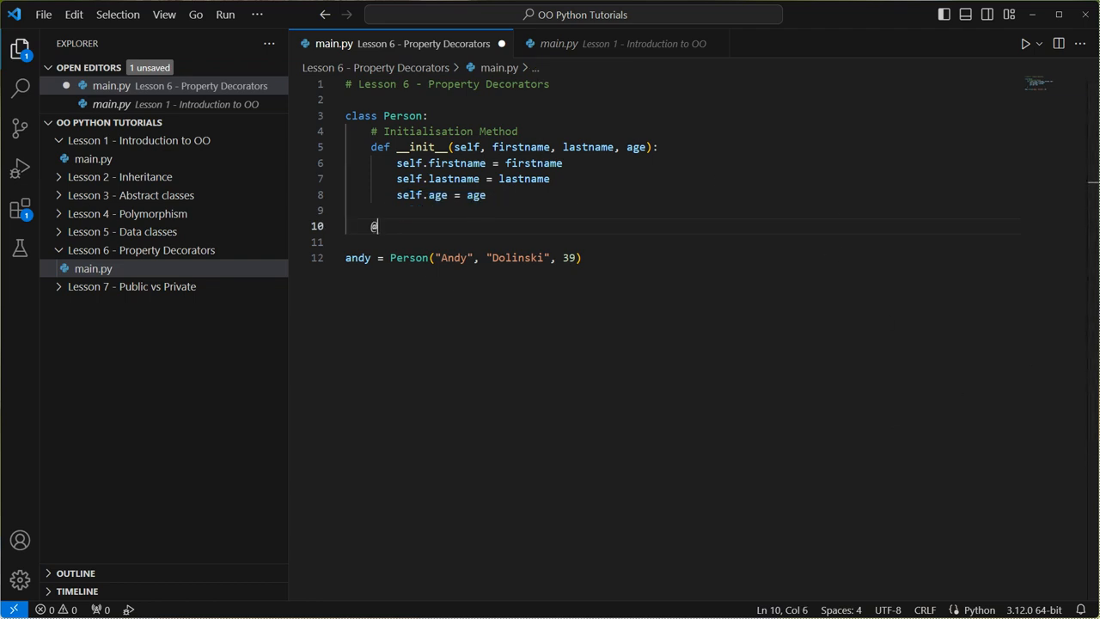
{"action": "type", "text": "property"}
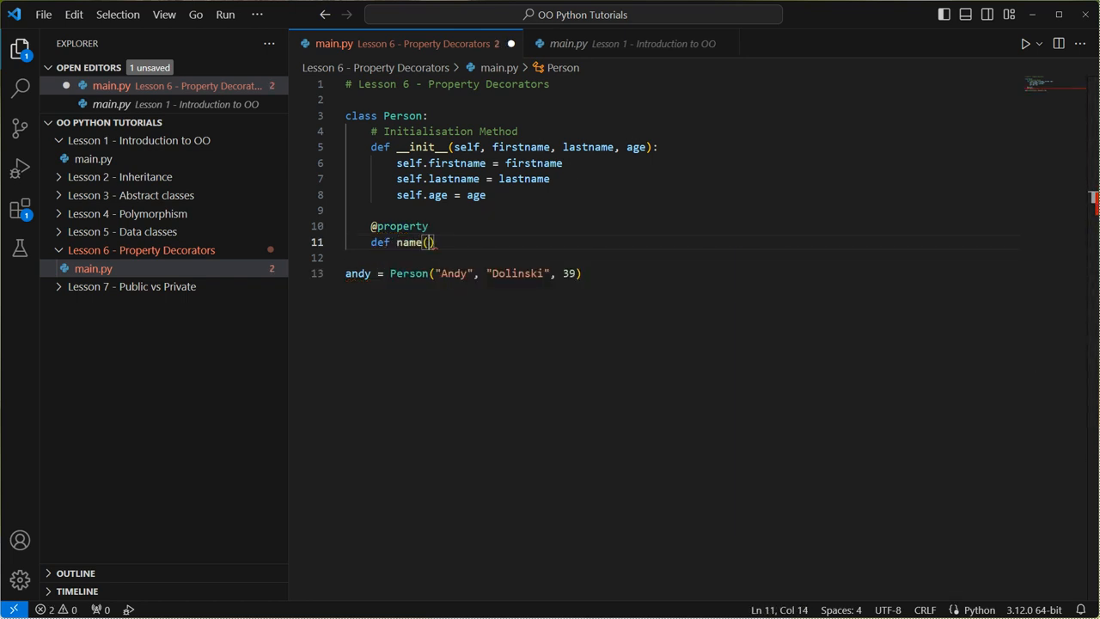
{"action": "type", "text": "self"}
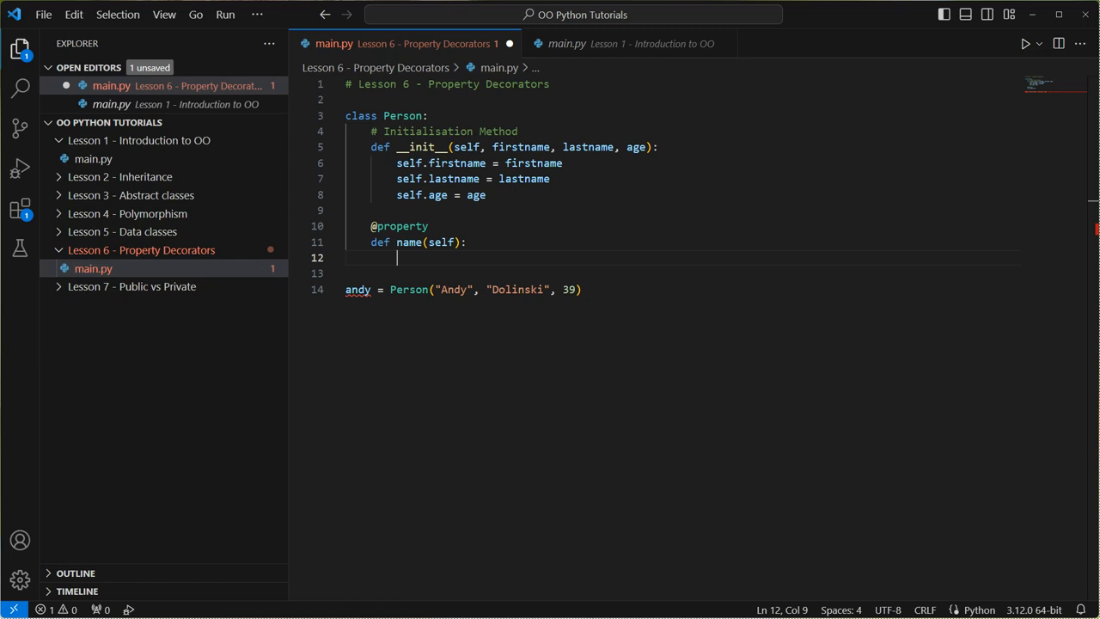
{"action": "type", "text": "return f\"{"}
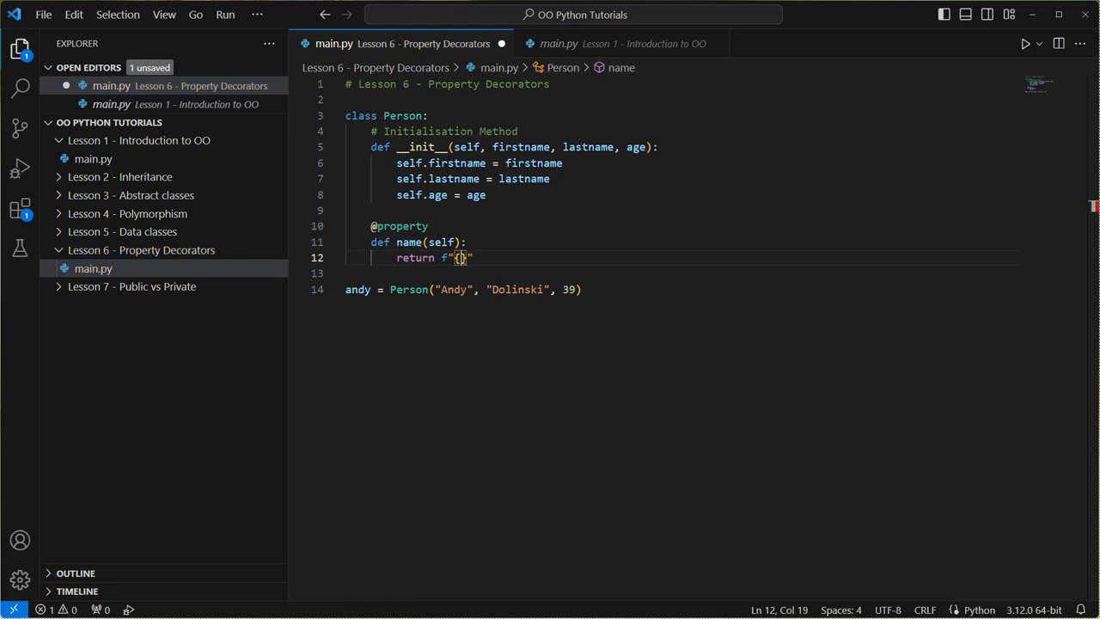
{"action": "type", "text": "s"}
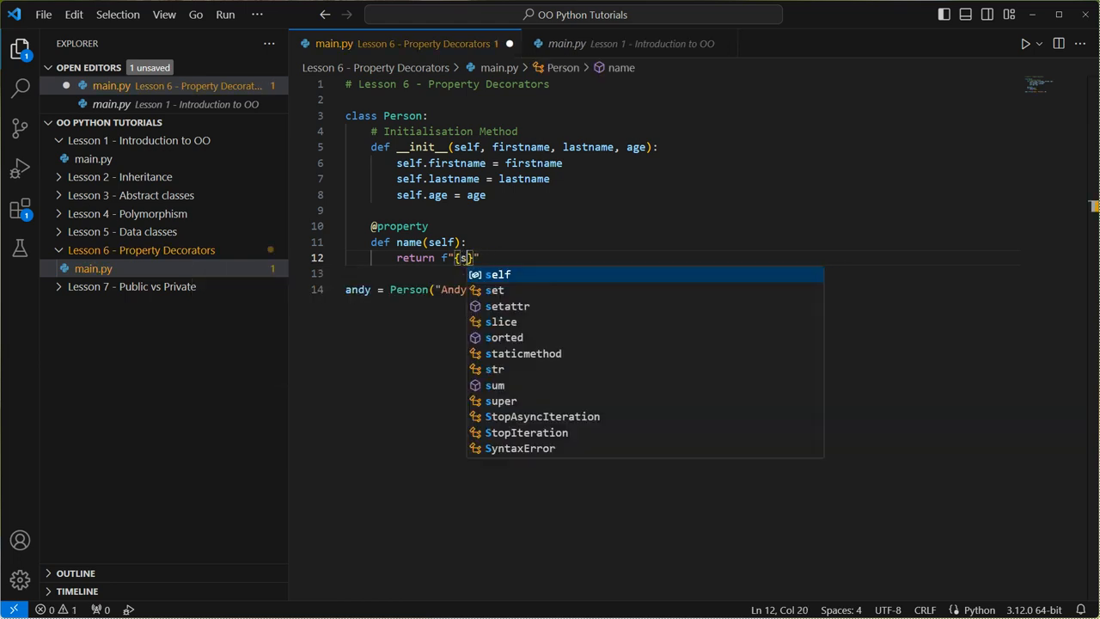
{"action": "type", "text": "elf.firstname"}
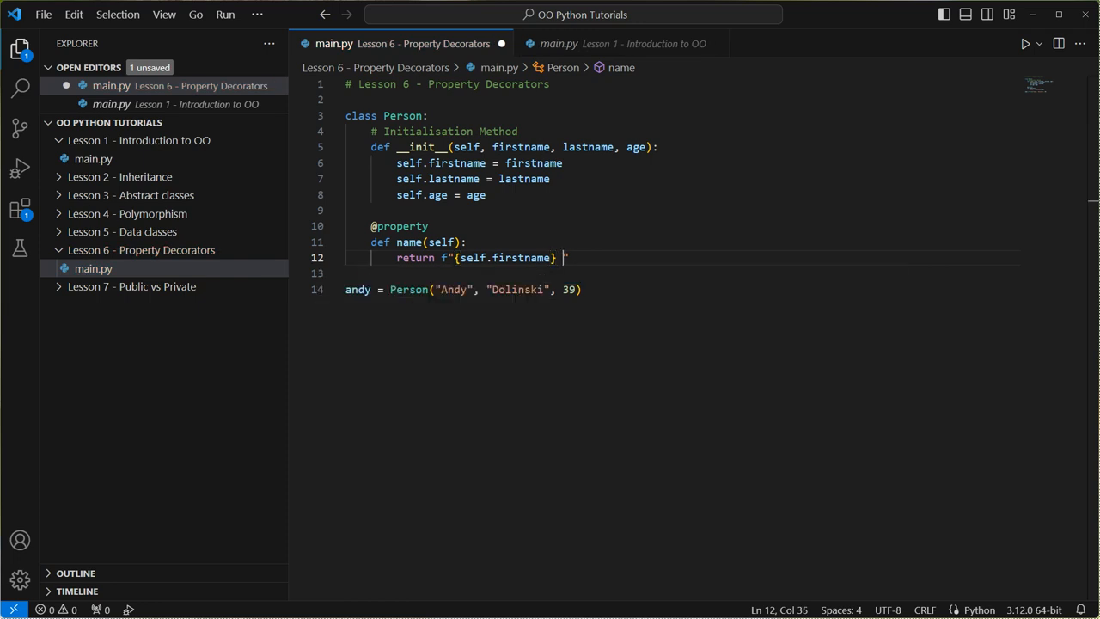
{"action": "type", "text": "{self"}
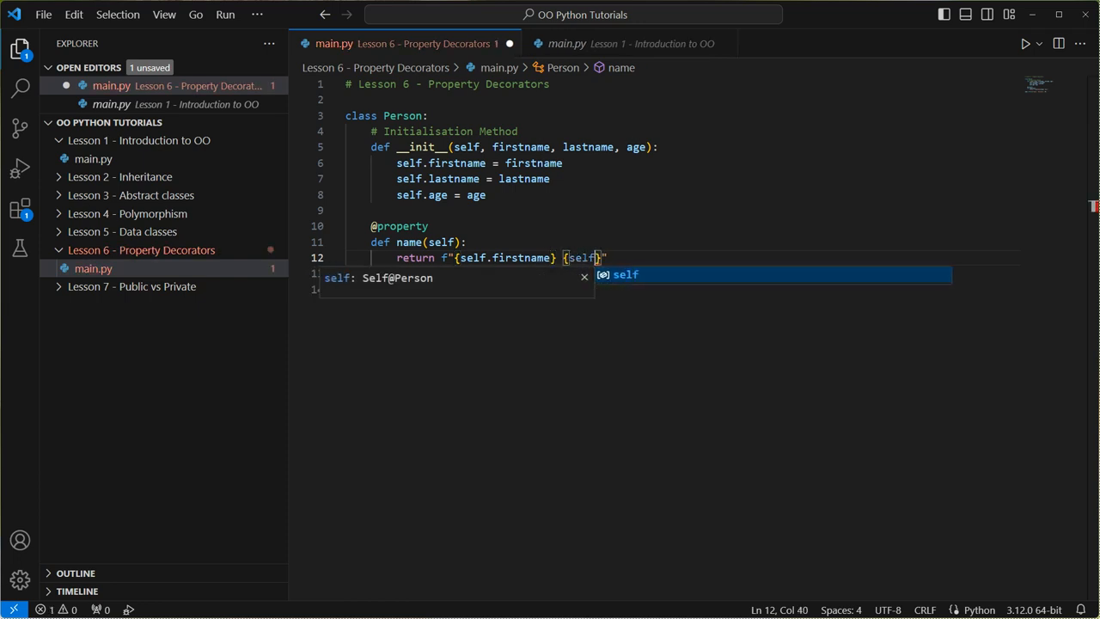
{"action": "type", "text": ".lastname"}
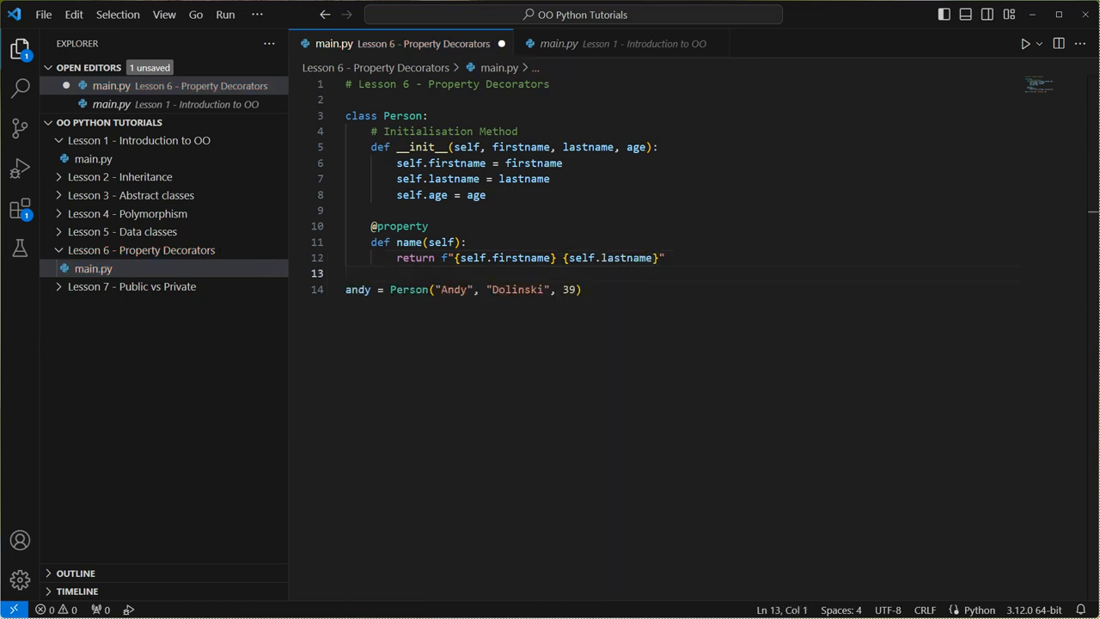
End the script with print(andy.name) using the new property
{"action": "type", "text": "andy"}
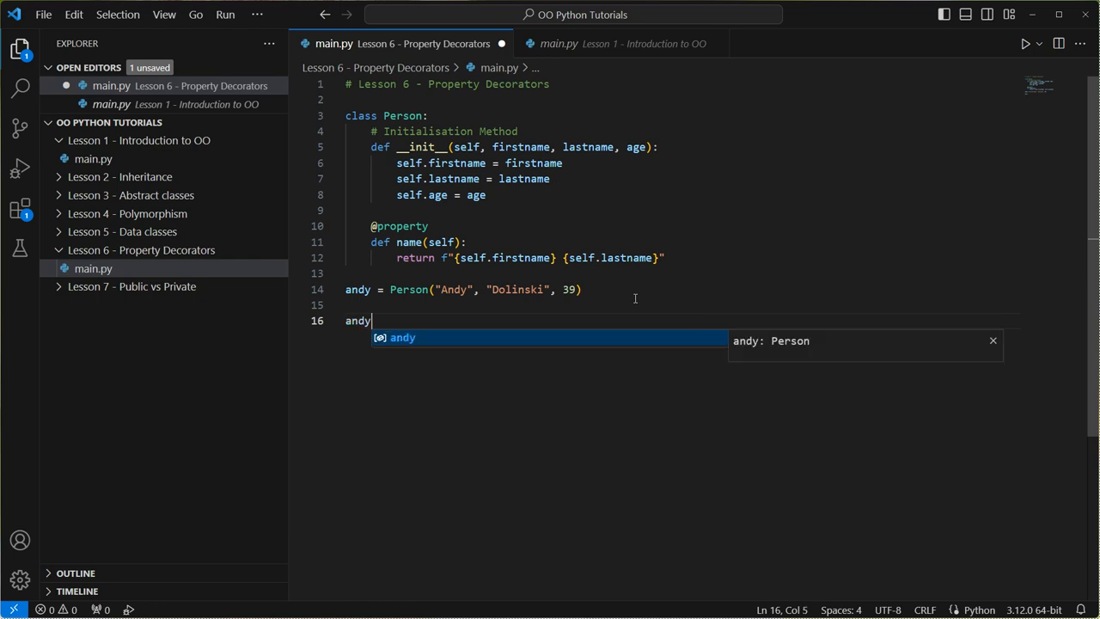
{"action": "type", "text": ".name"}
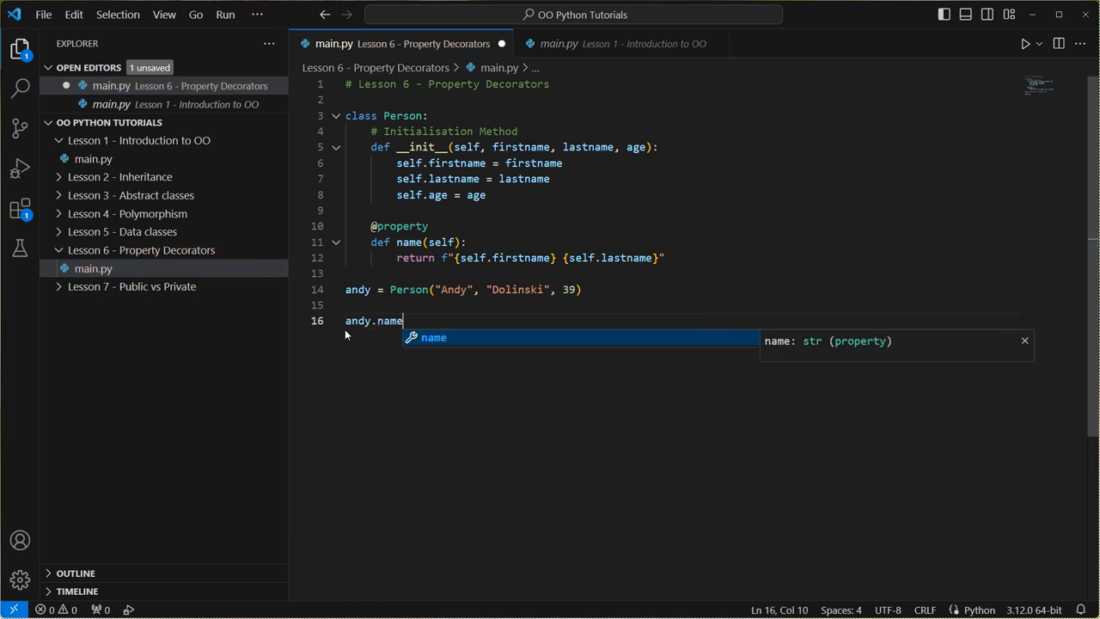
{"action": "type", "text": "print("}
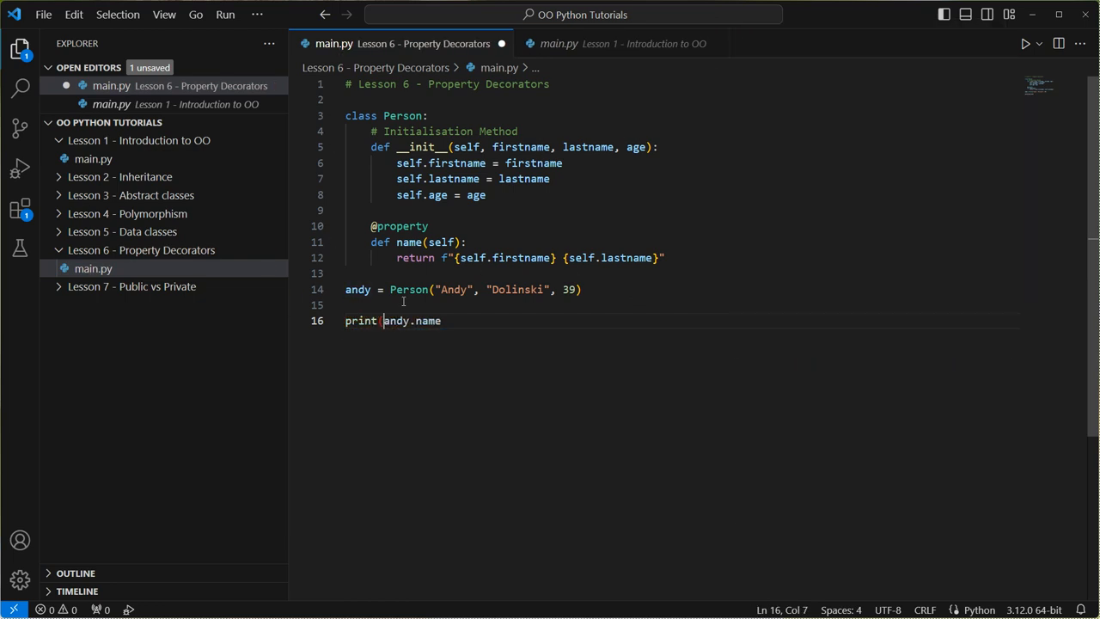
{"action": "type", "text": "("}
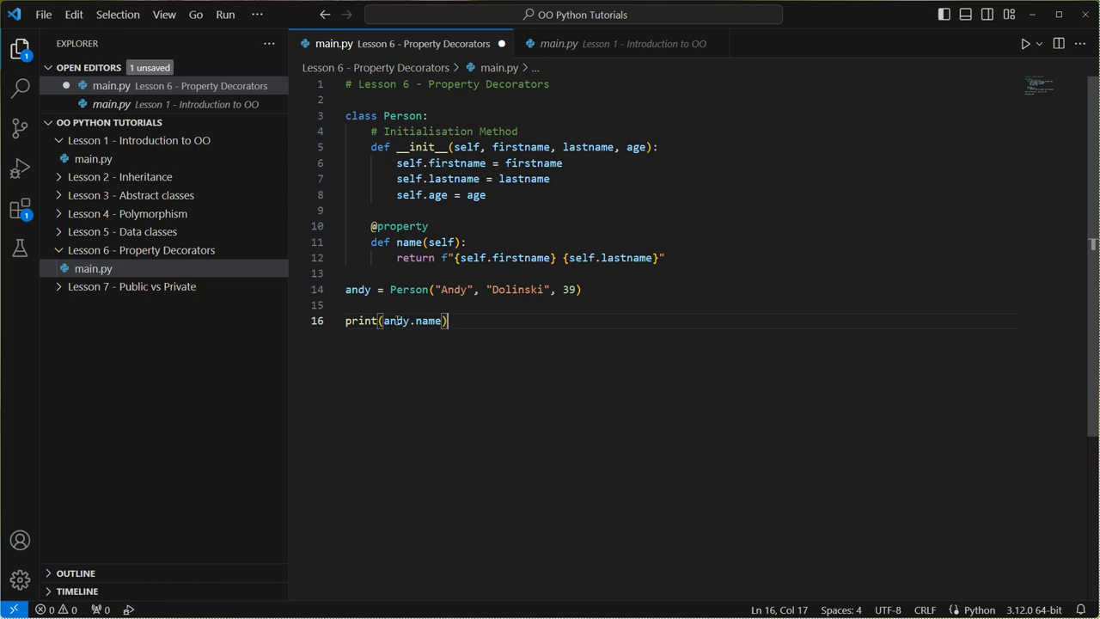
{"action": "double_click", "coordinate": [409, 241]}
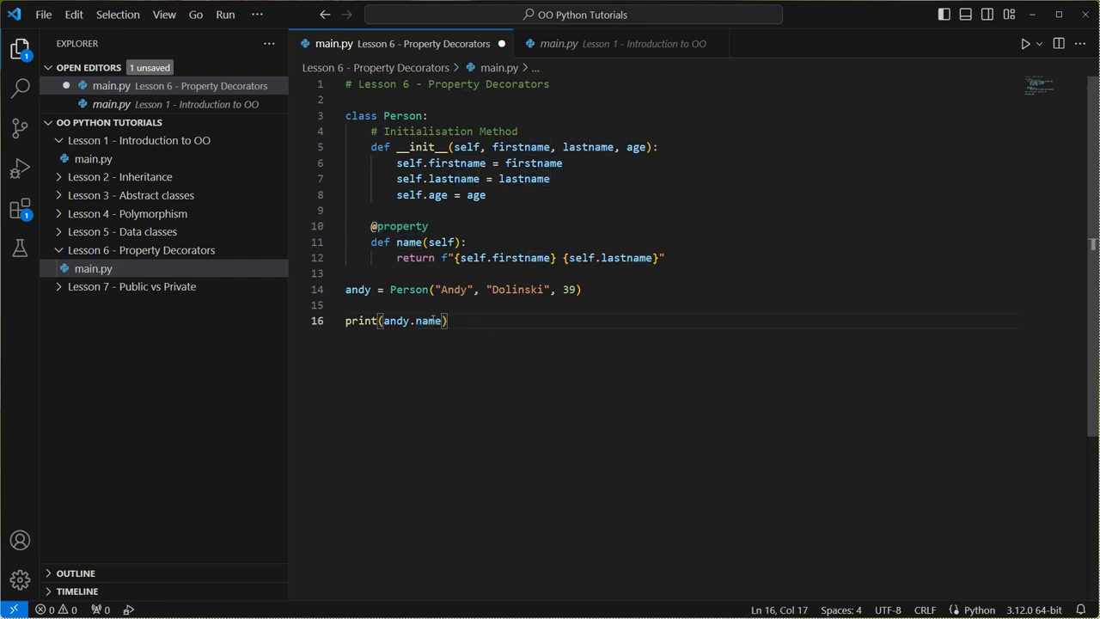
{"action": "mouse_move", "coordinate": [484, 317]}
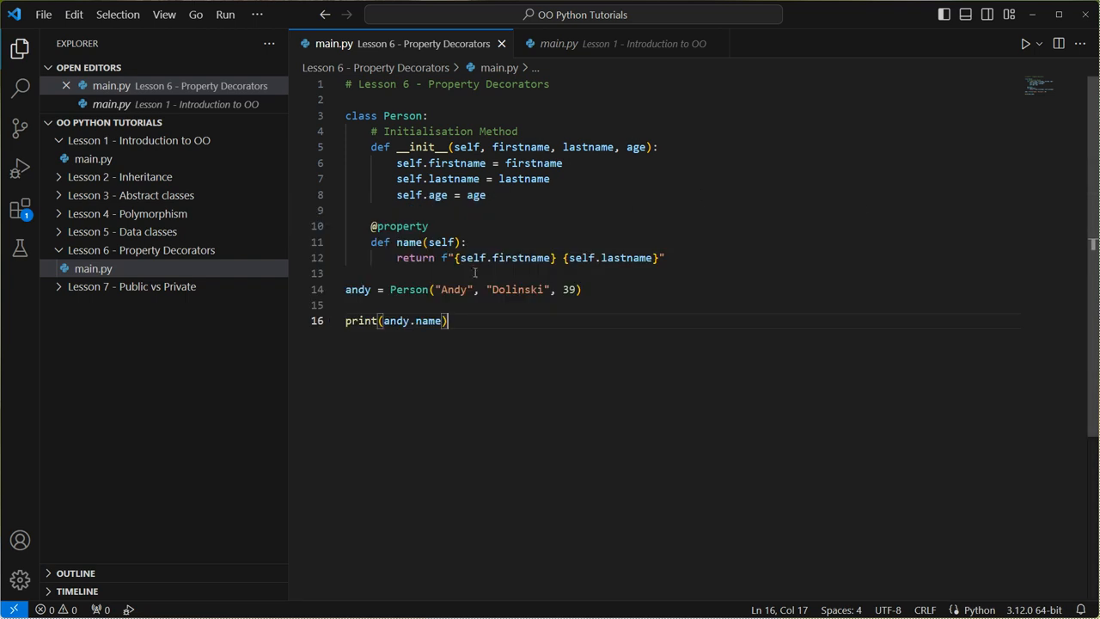
Add the line andy.name = "Bob" after the print statement
{"action": "key", "text": "enter"}
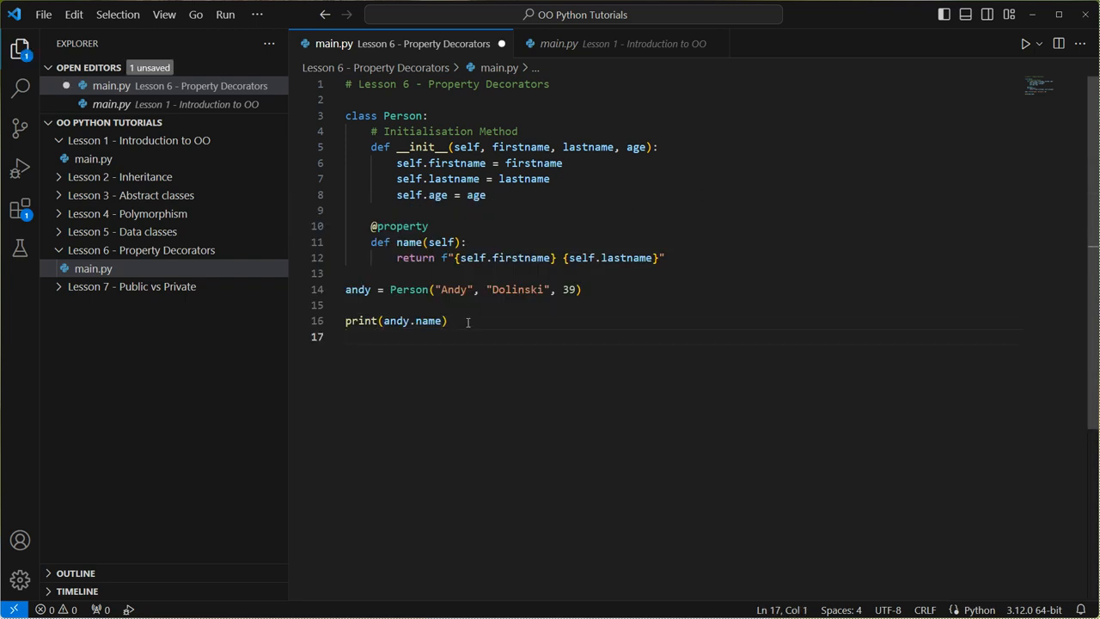
{"action": "type", "text": "andy.name"}
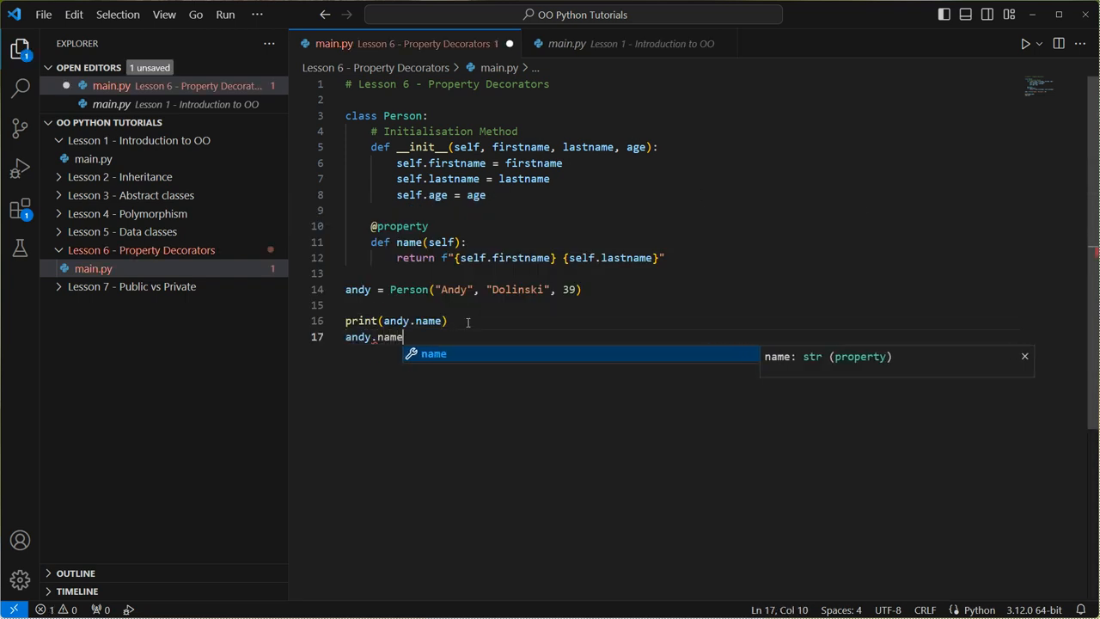
{"action": "type", "text": "= \"Bob\""}
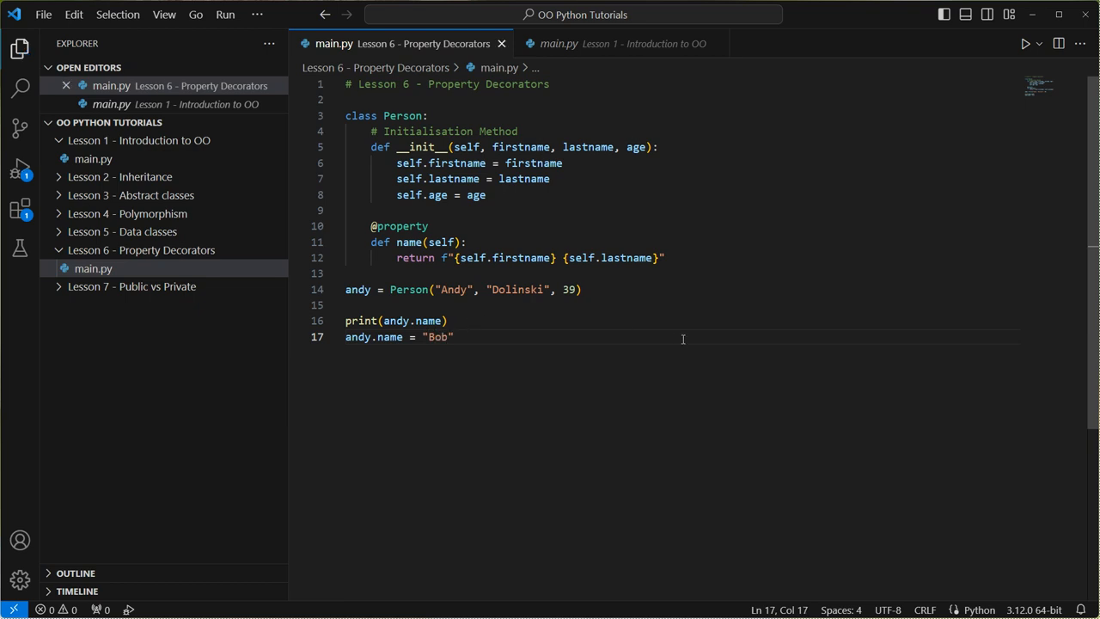
{"action": "left_click", "coordinate": [1024, 43]}
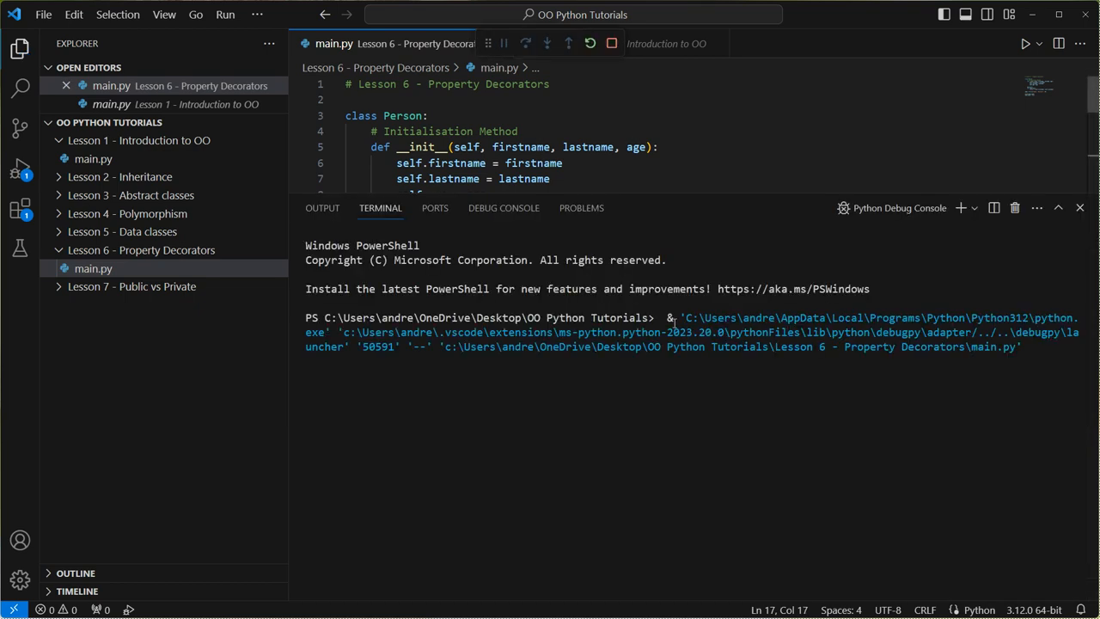
{"action": "left_click", "coordinate": [1025, 43]}
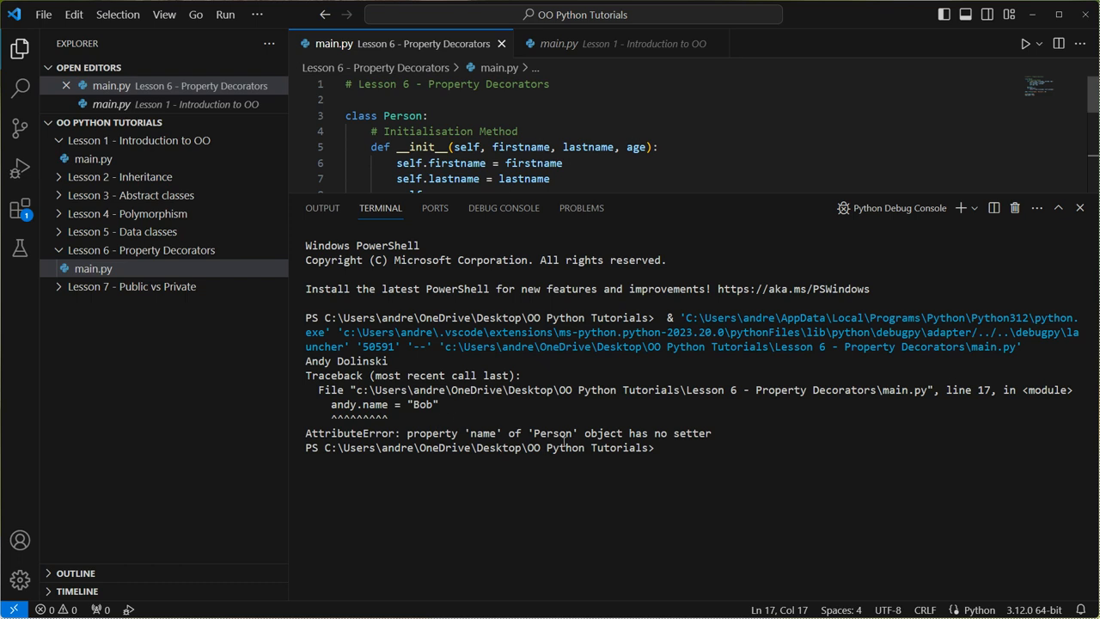
{"action": "double_click", "coordinate": [691, 433]}
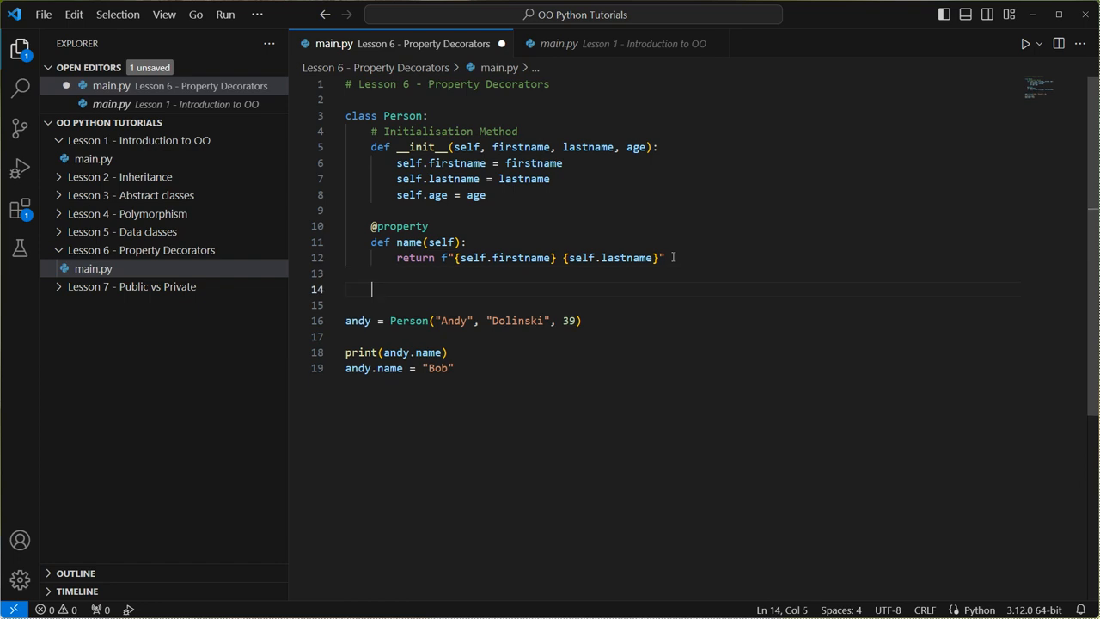
{"action": "type", "text": "@"}
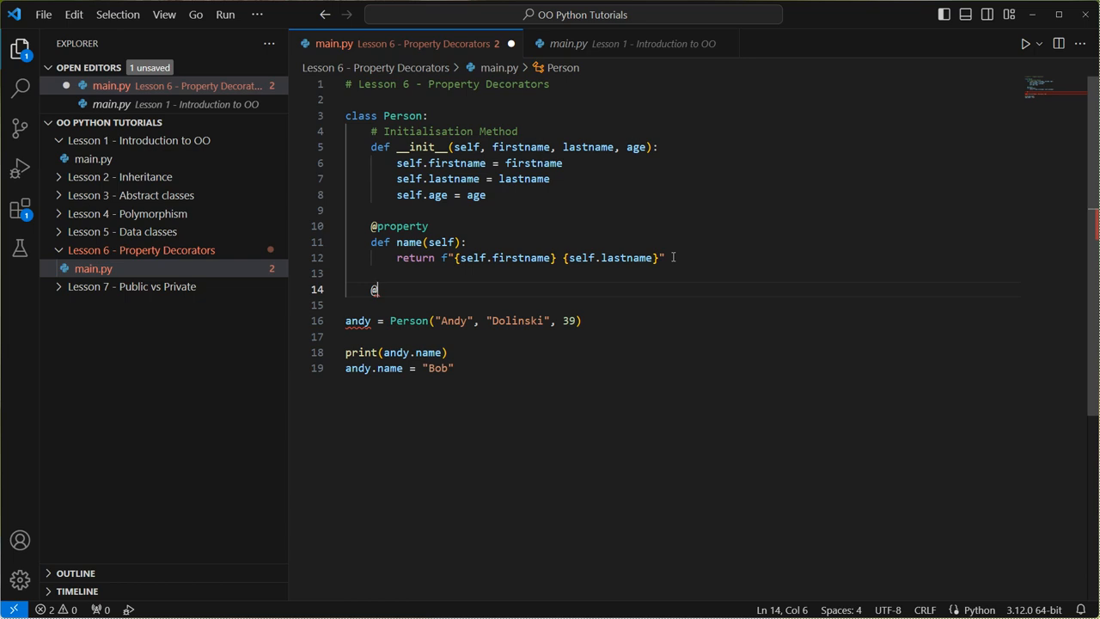
{"action": "type", "text": "settre"}
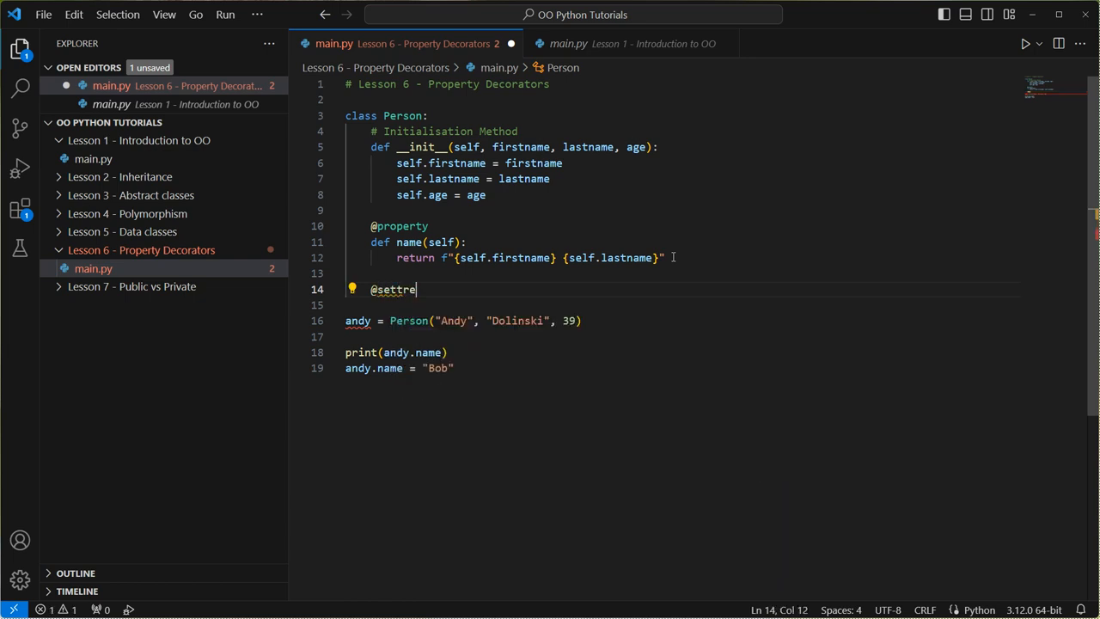
{"action": "type", "text": "r.name"}
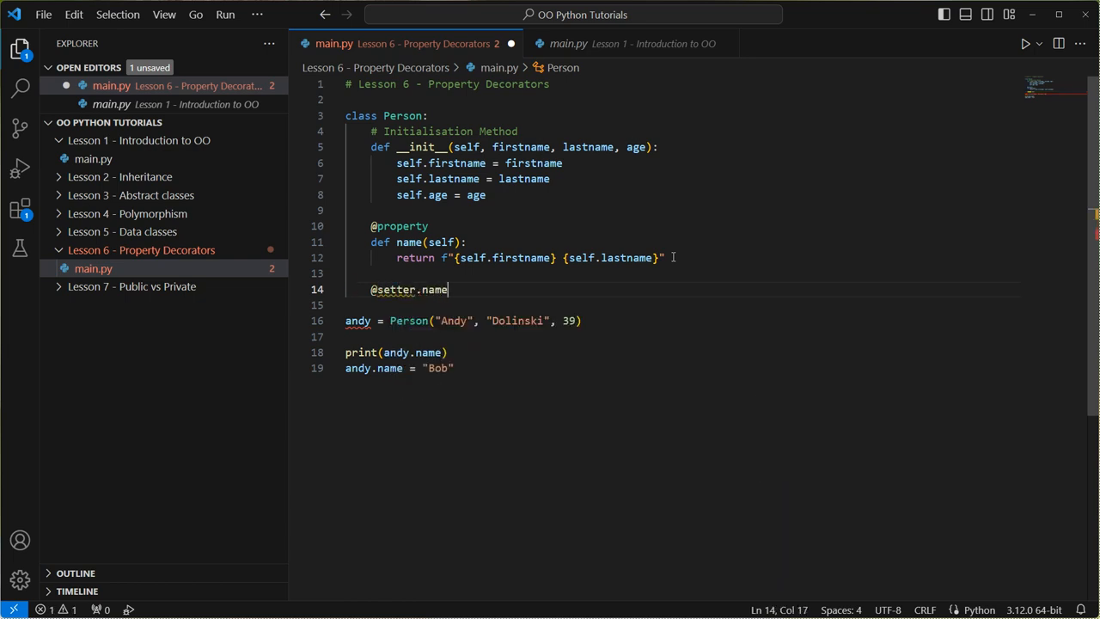
{"action": "type", "text": "def"}
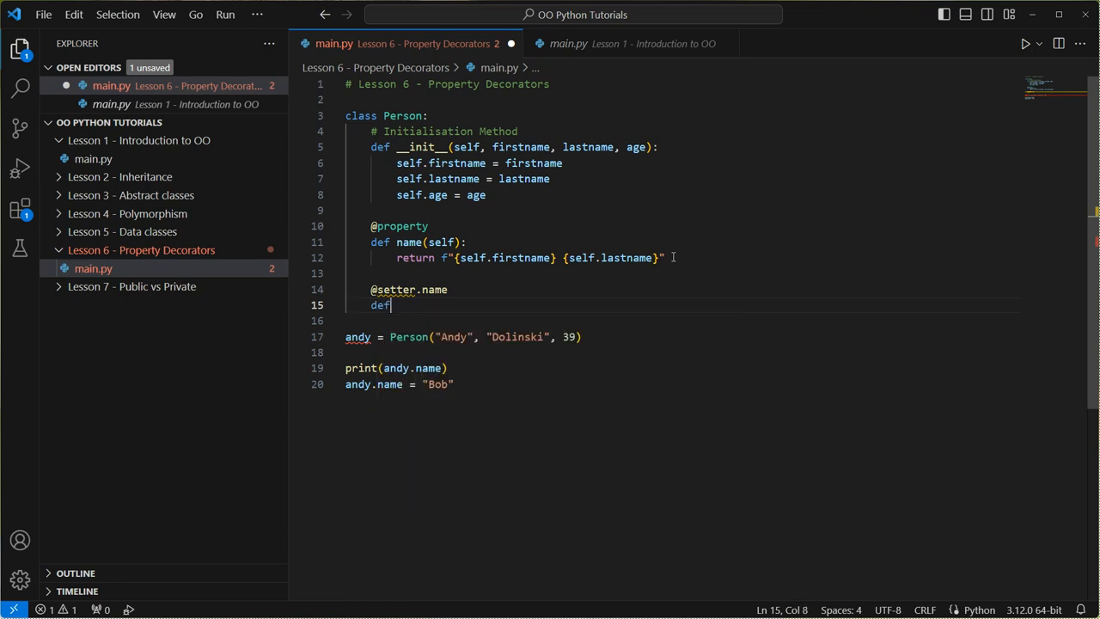
{"action": "type", "text": "name(self):"}
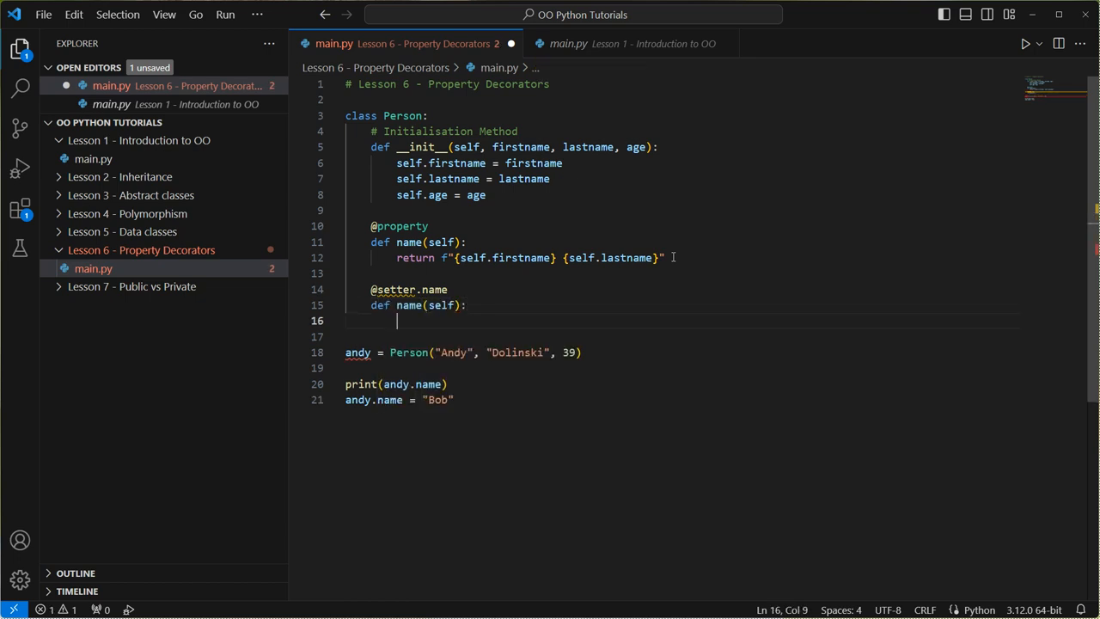
{"action": "type", "text": "self"}
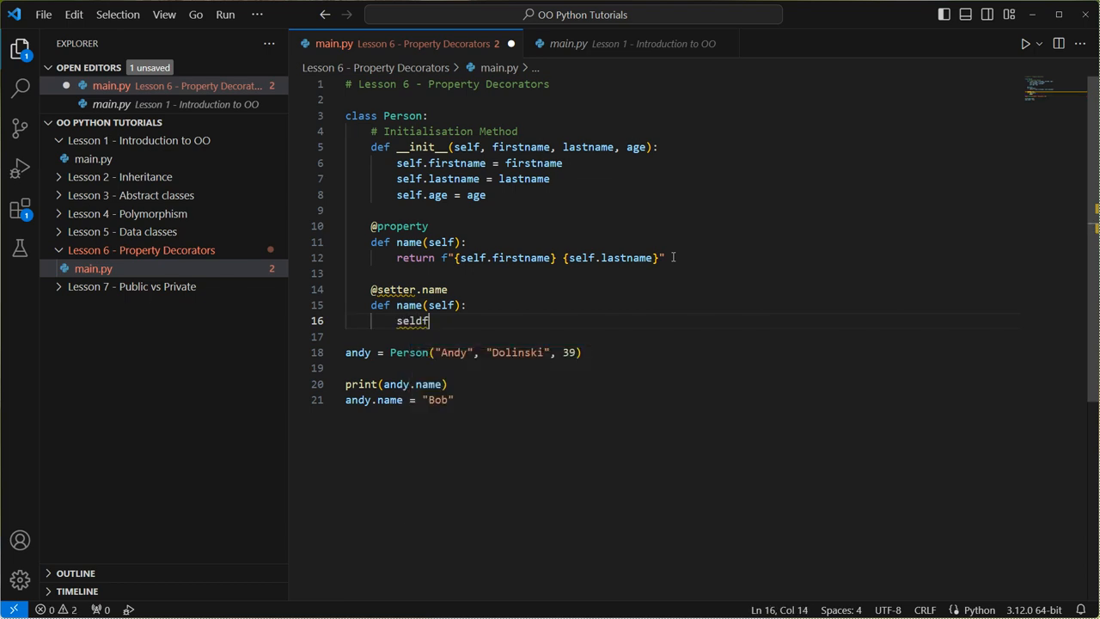
Give the setter firstname and lastname parameters assigned to self.firstname and self.lastname
{"action": "double_click", "coordinate": [440, 306]}
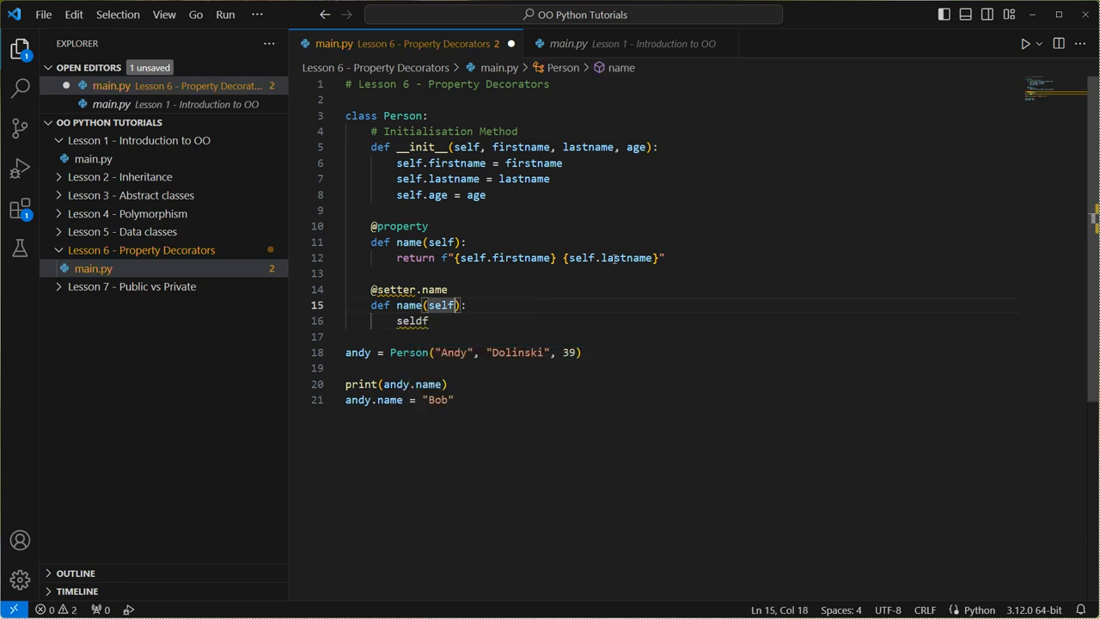
{"action": "type", "text": ", firstnam"}
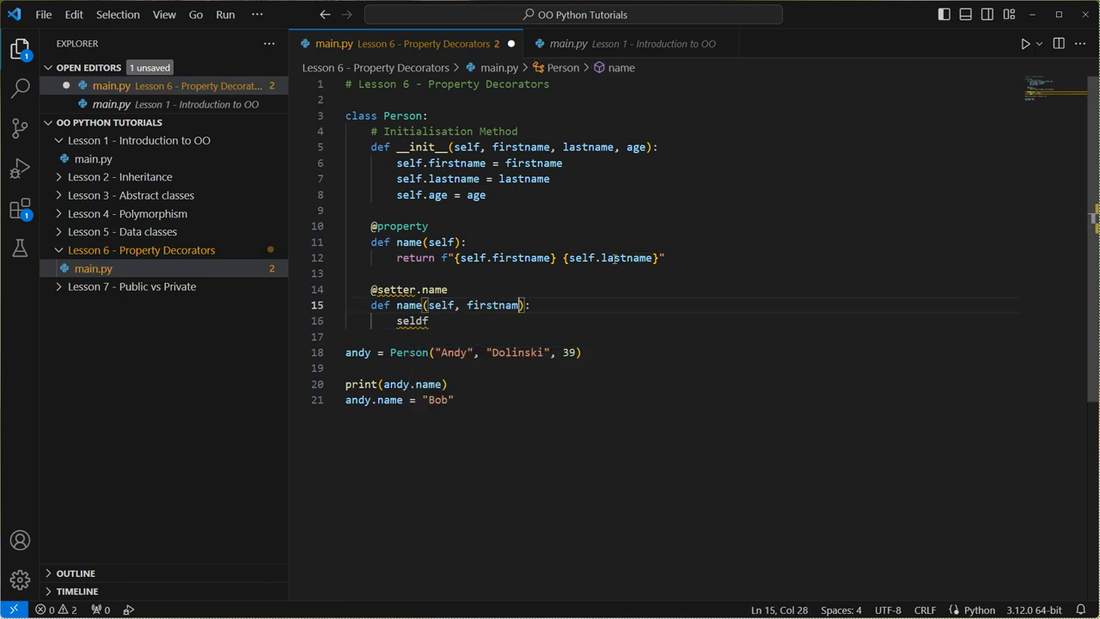
{"action": "type", "text": ", lastname"}
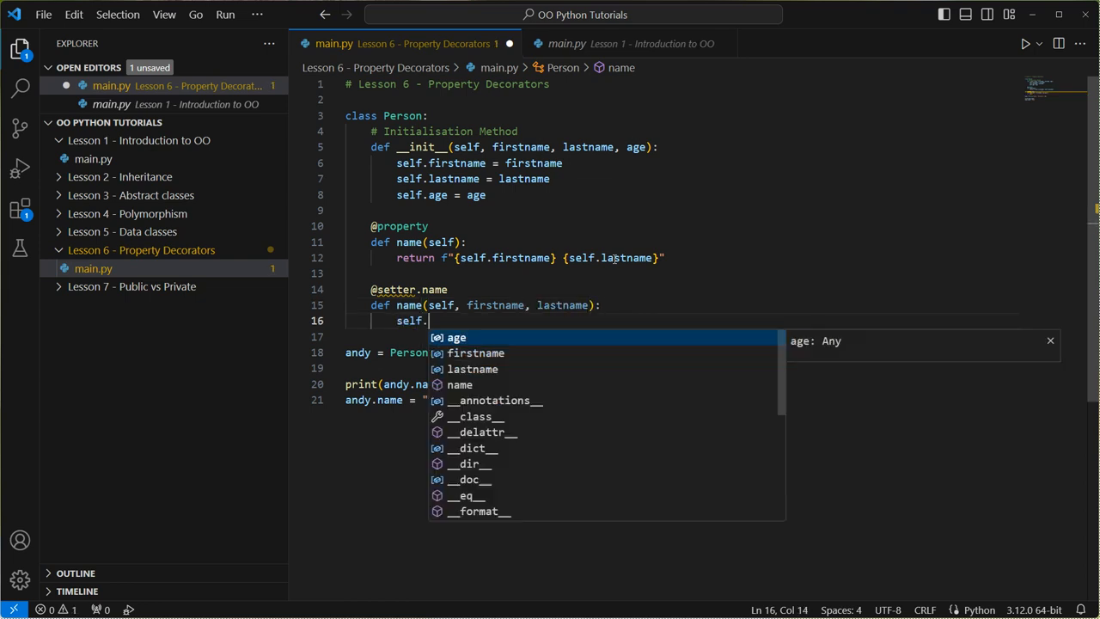
{"action": "type", "text": "f"}
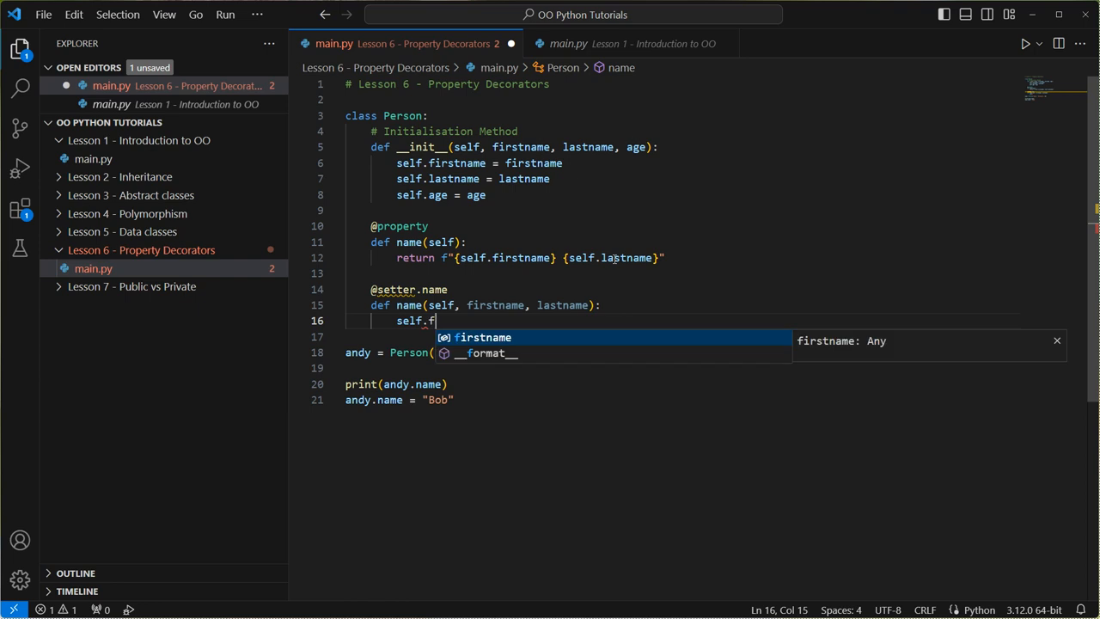
{"action": "type", "text": "irstname = firstname"}
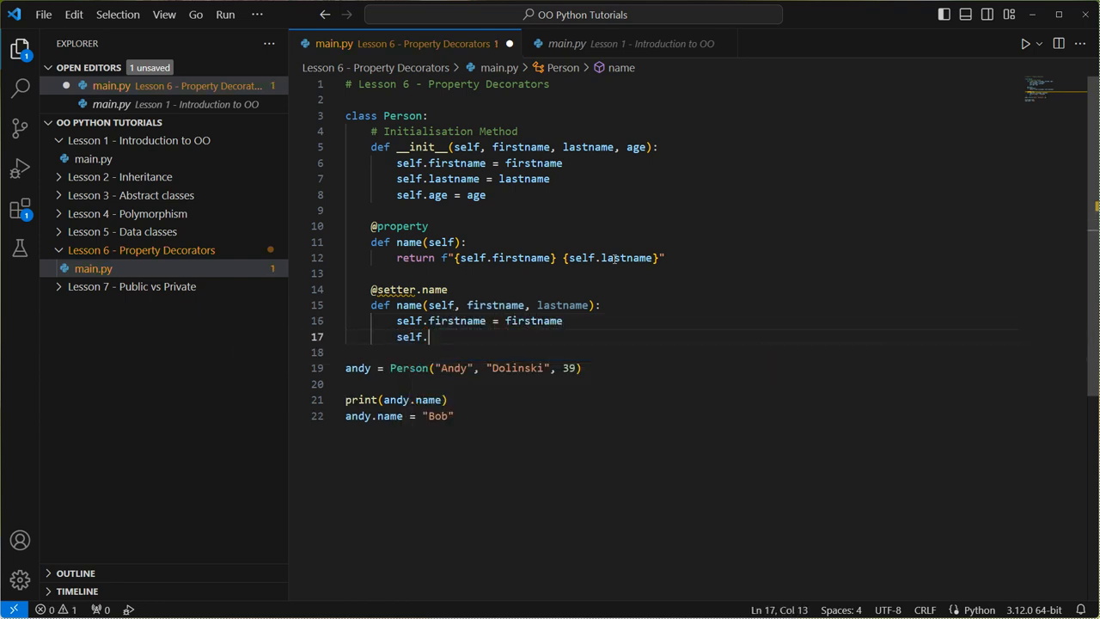
{"action": "type", "text": "lastname = lastname"}
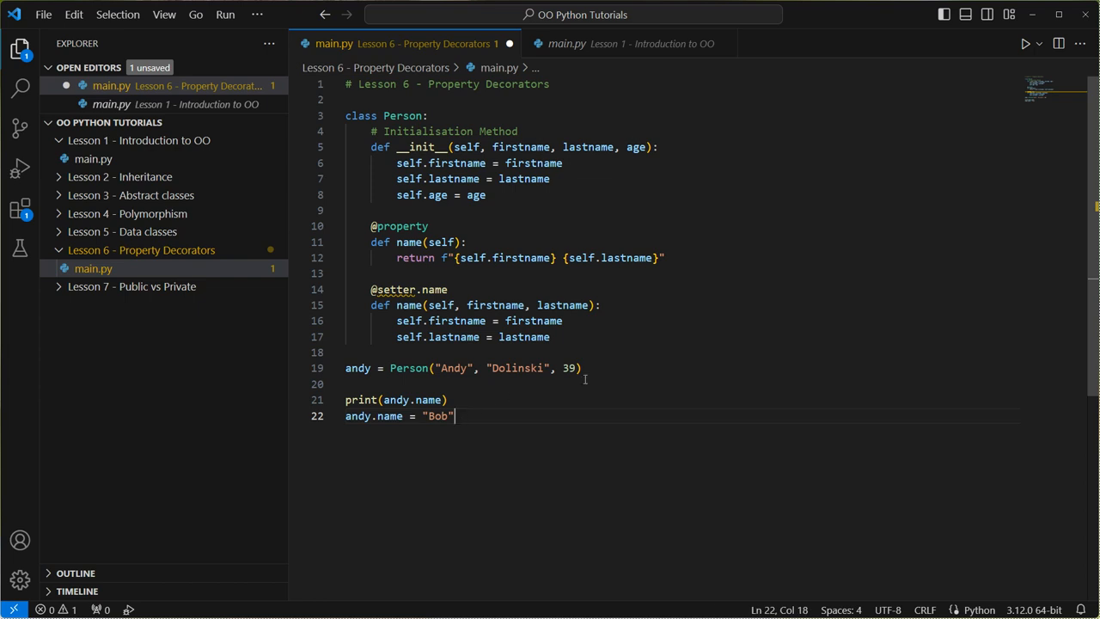
{"action": "mouse_move", "coordinate": [495, 306]}
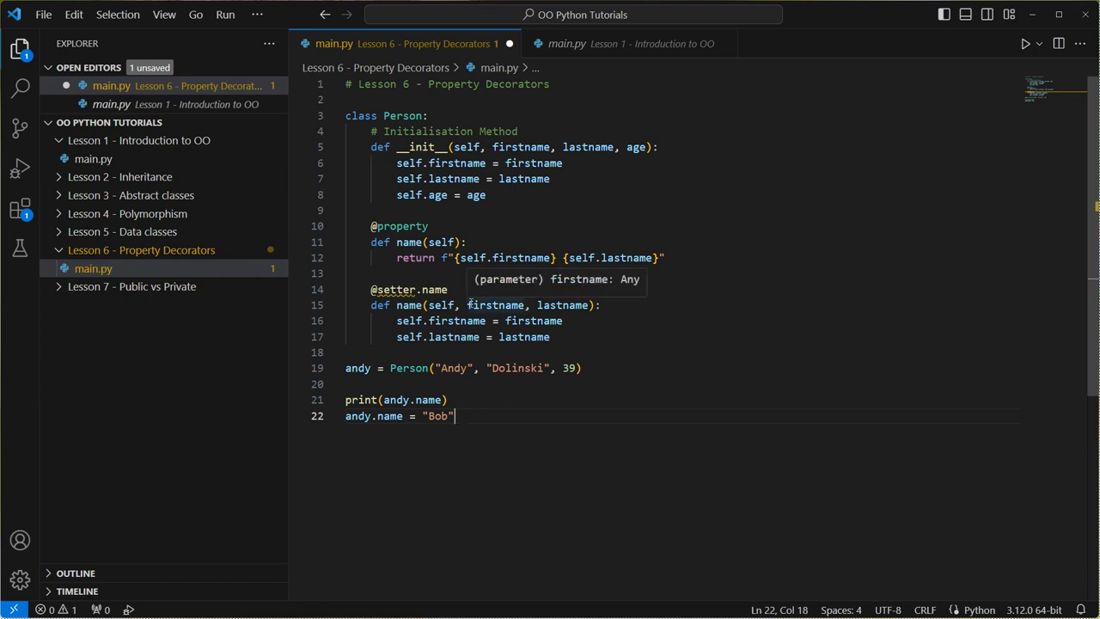
Rework the setter to take fullname and assign self.firstname, self.lastname = fullname.split()
{"action": "key", "text": "Backspace"}
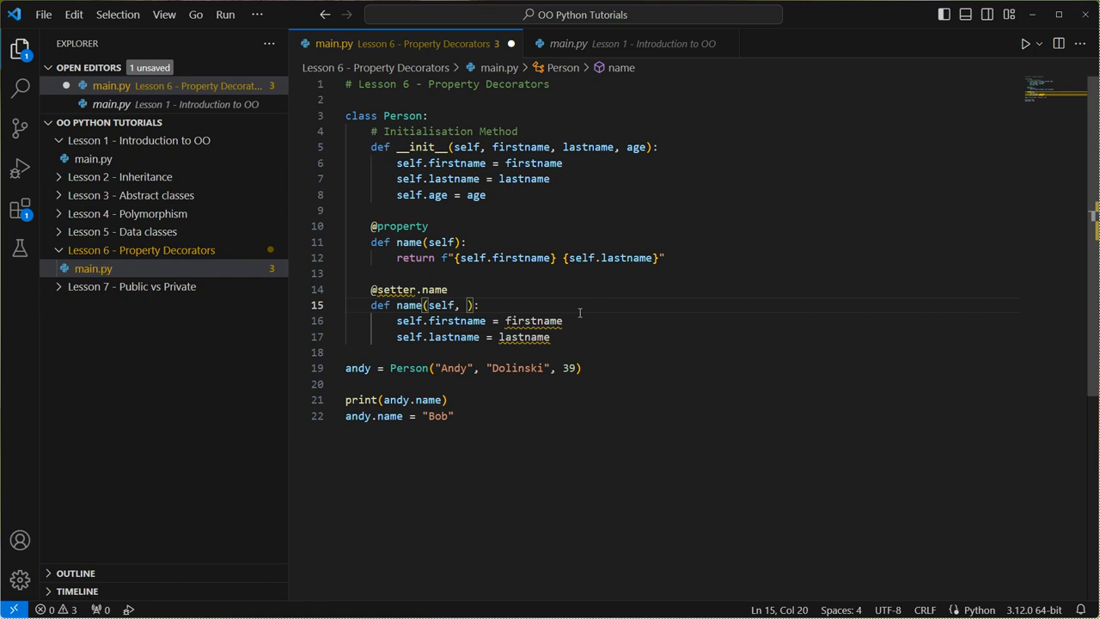
{"action": "type", "text": "fullname"}
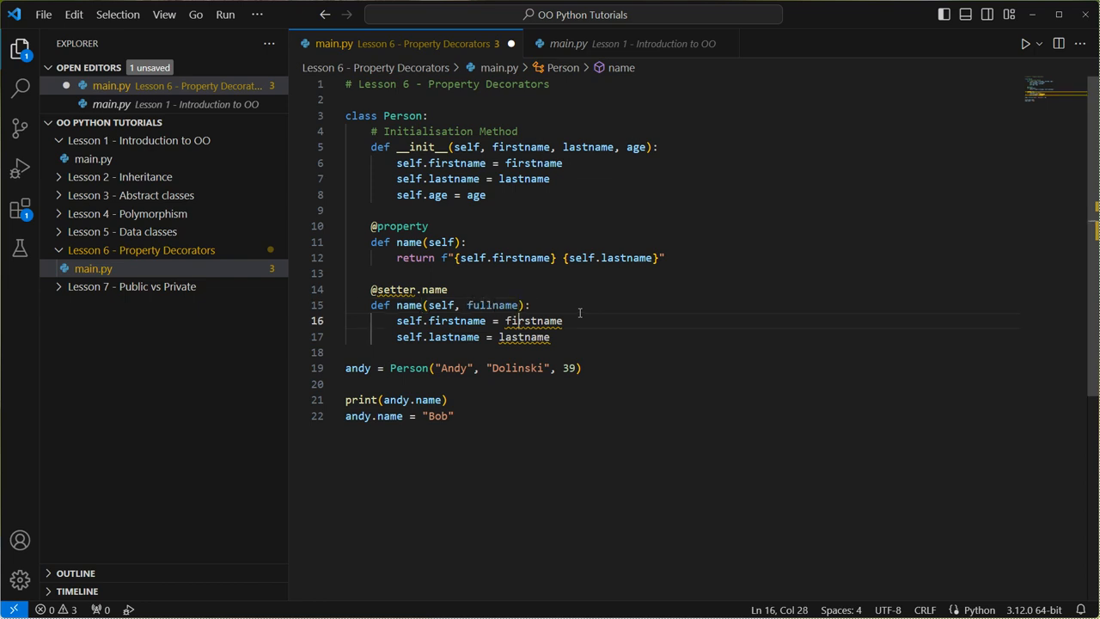
{"action": "key", "text": "Enter"}
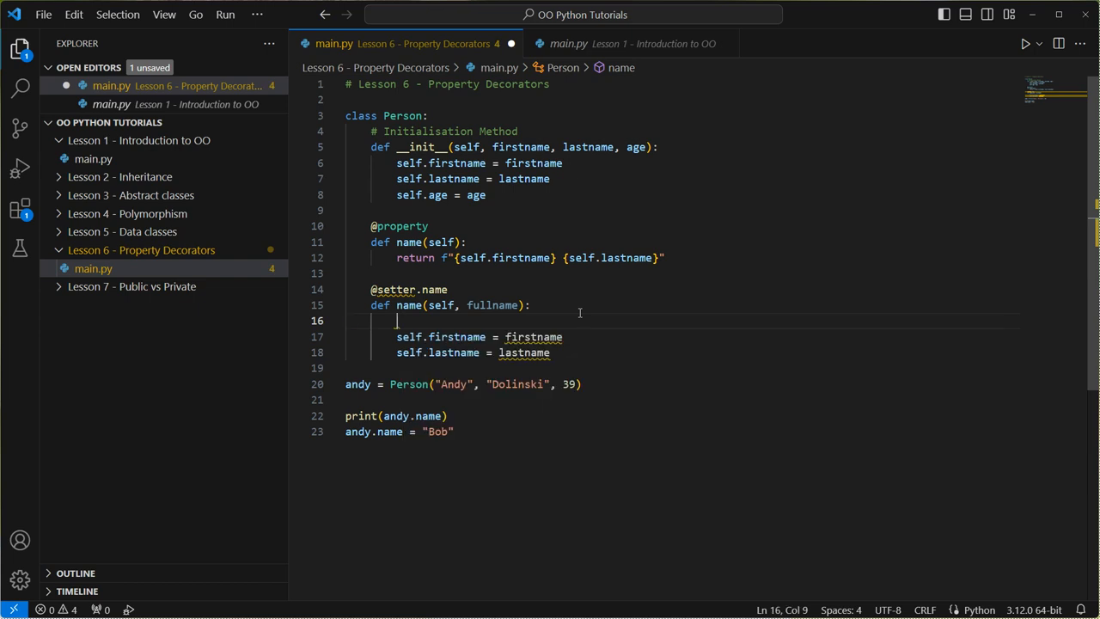
{"action": "type", "text": "self.lastname = lastname"}
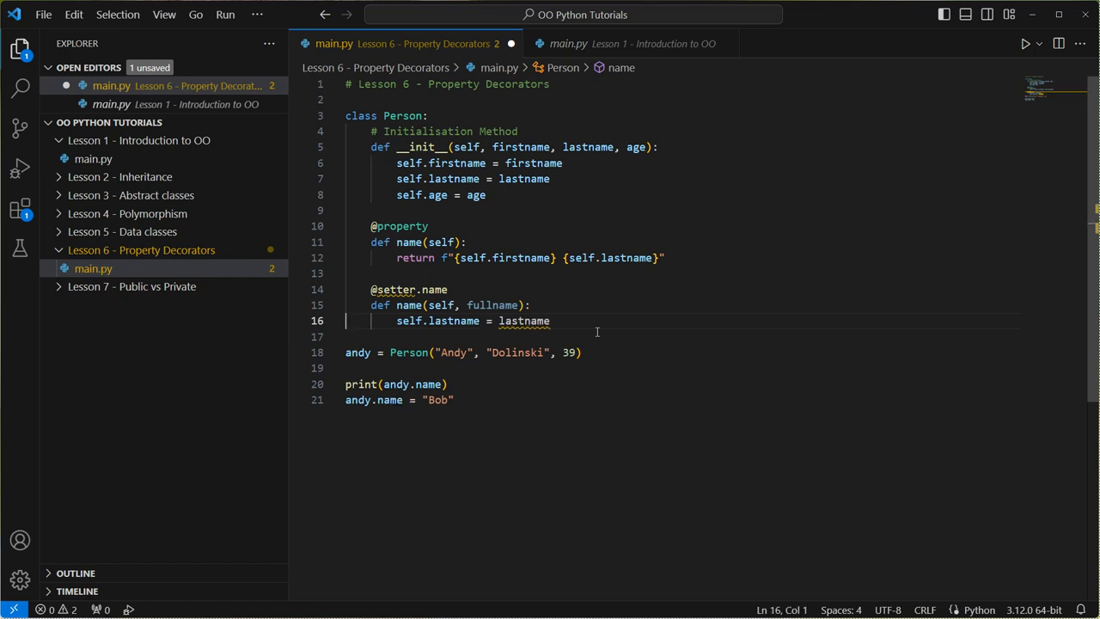
{"action": "type", "text": "self.firstname,"}
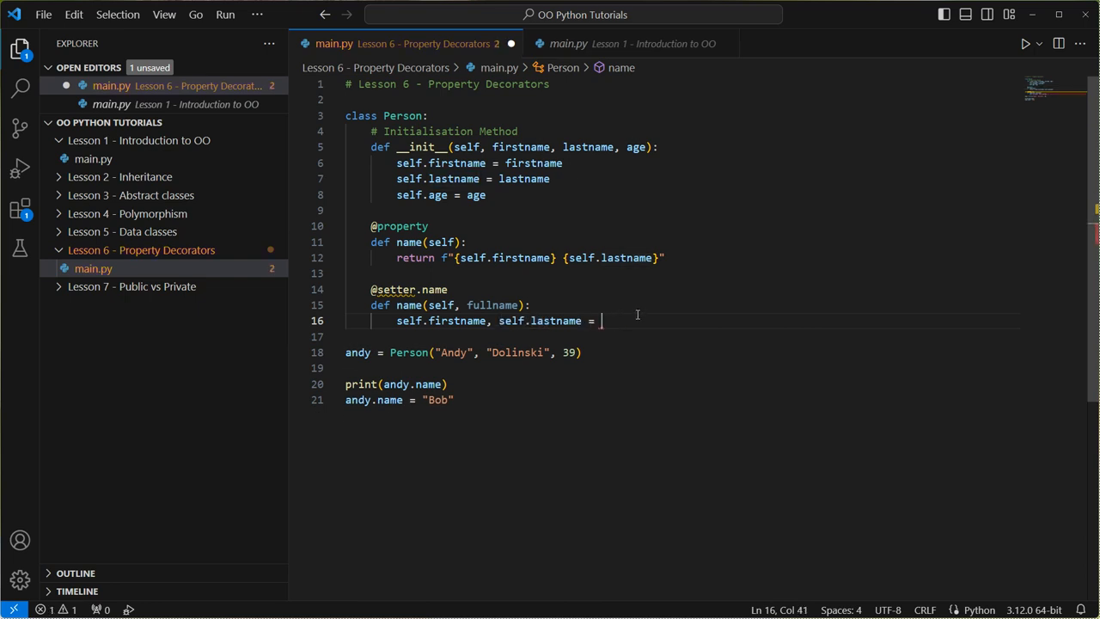
{"action": "type", "text": "fullname."}
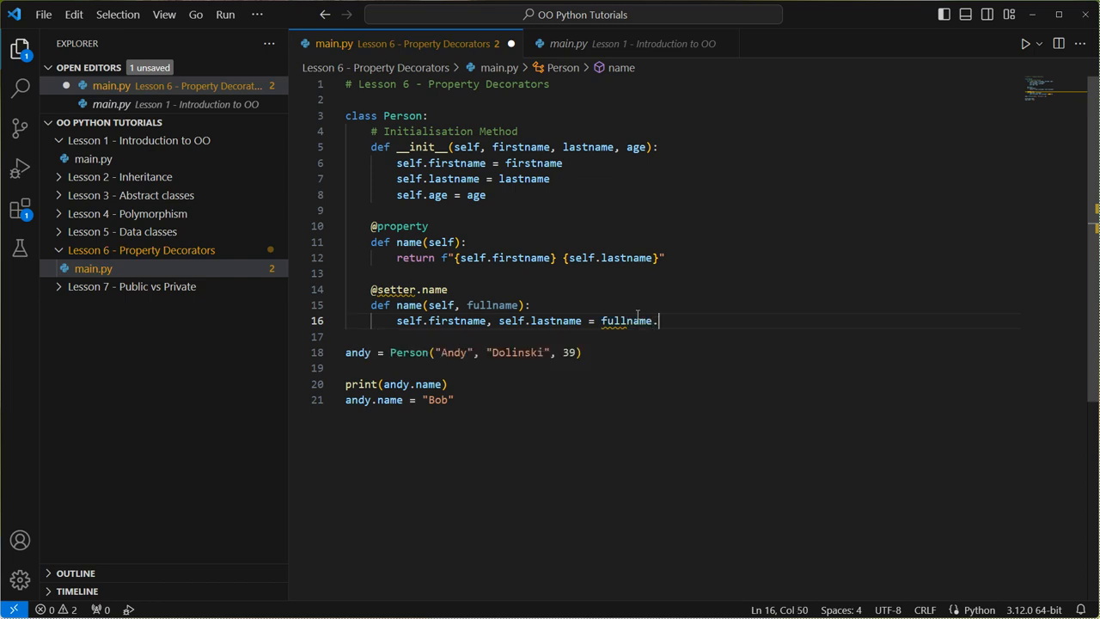
{"action": "type", "text": "split()"}
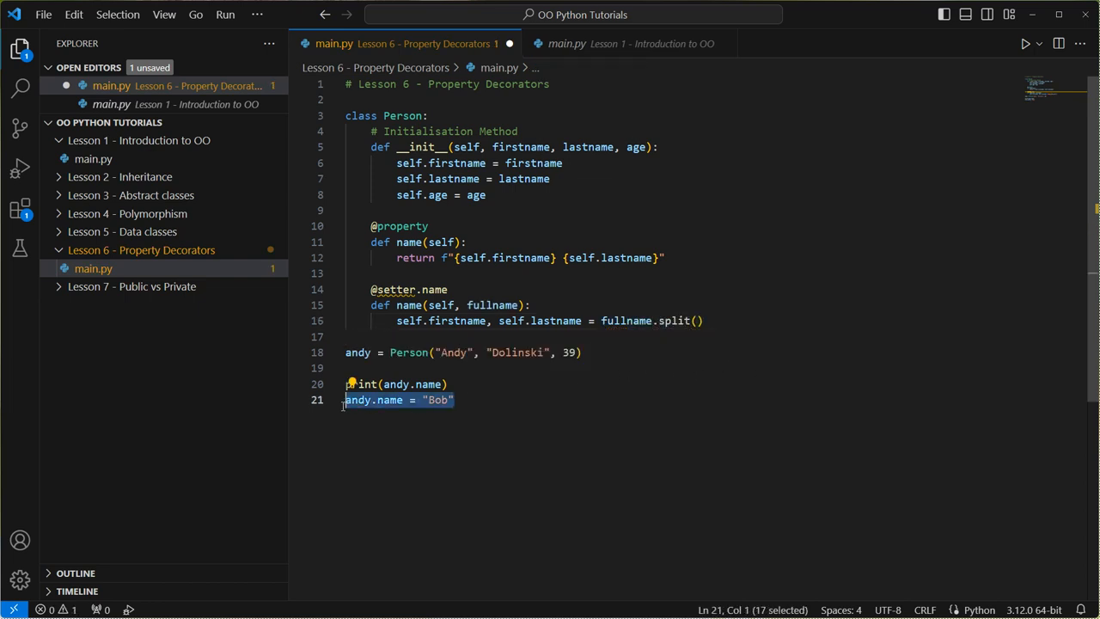
{"action": "left_click", "coordinate": [448, 398]}
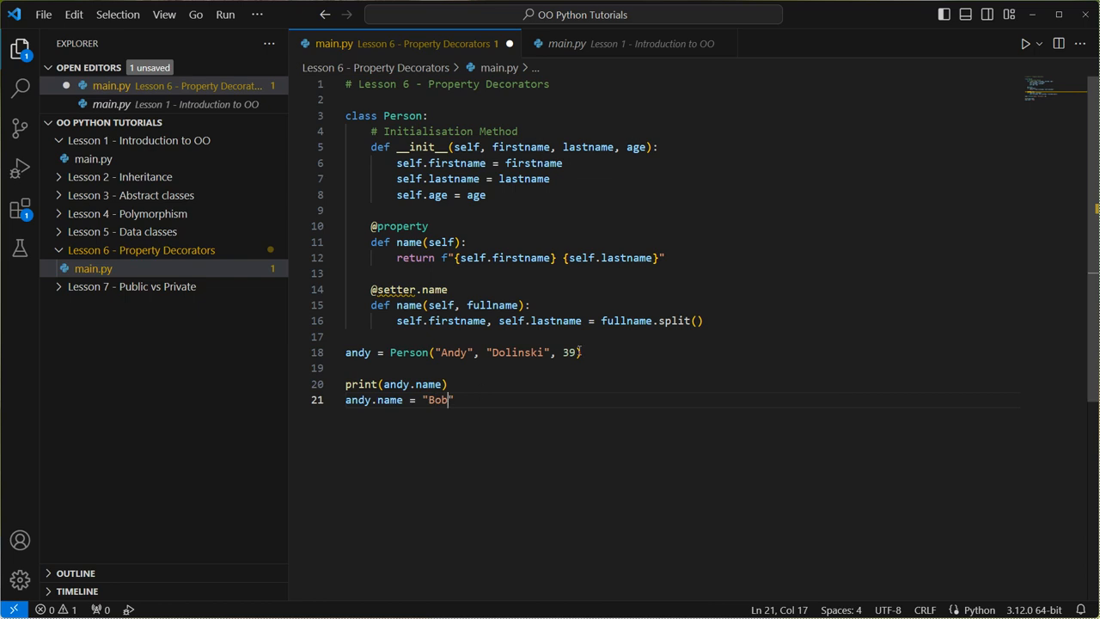
{"action": "key", "text": "BackSpace"}
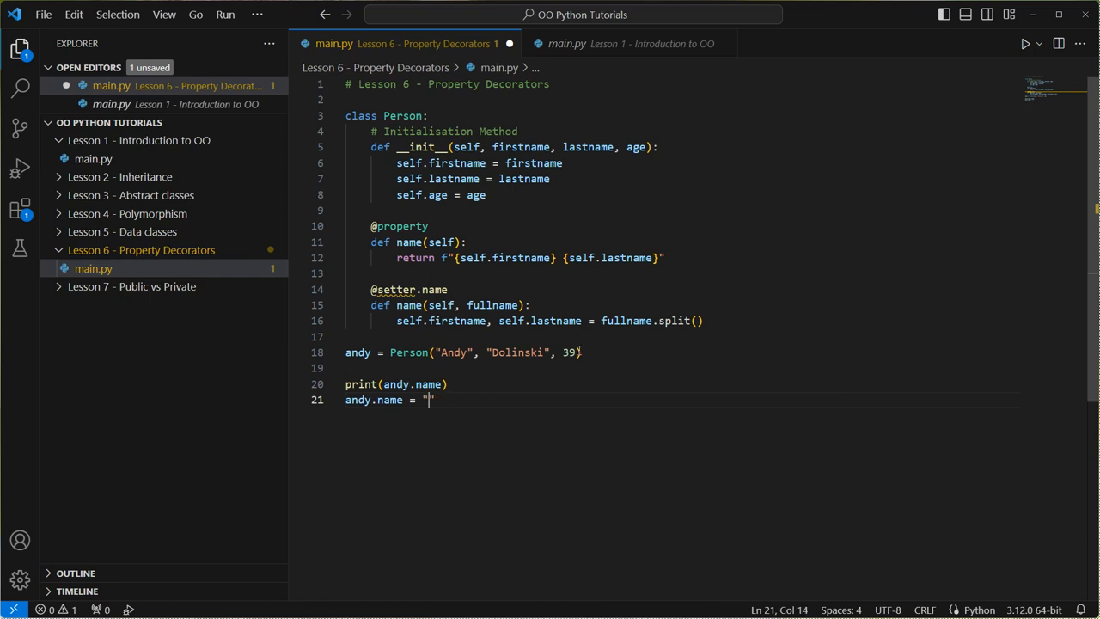
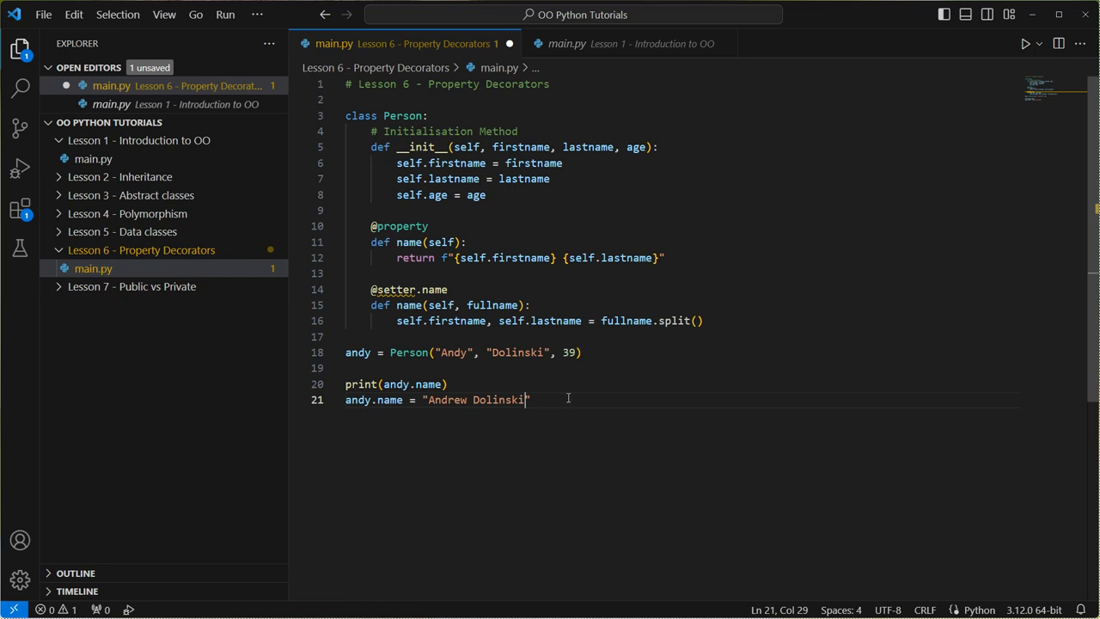
{"action": "type", "text": "print("}
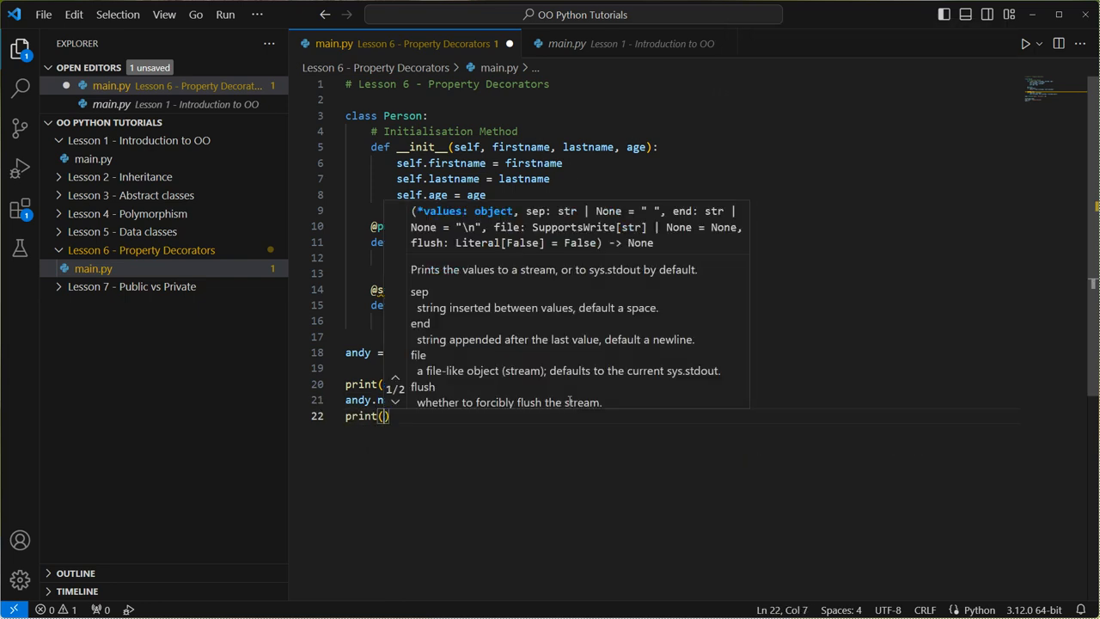
{"action": "type", "text": "andy.name"}
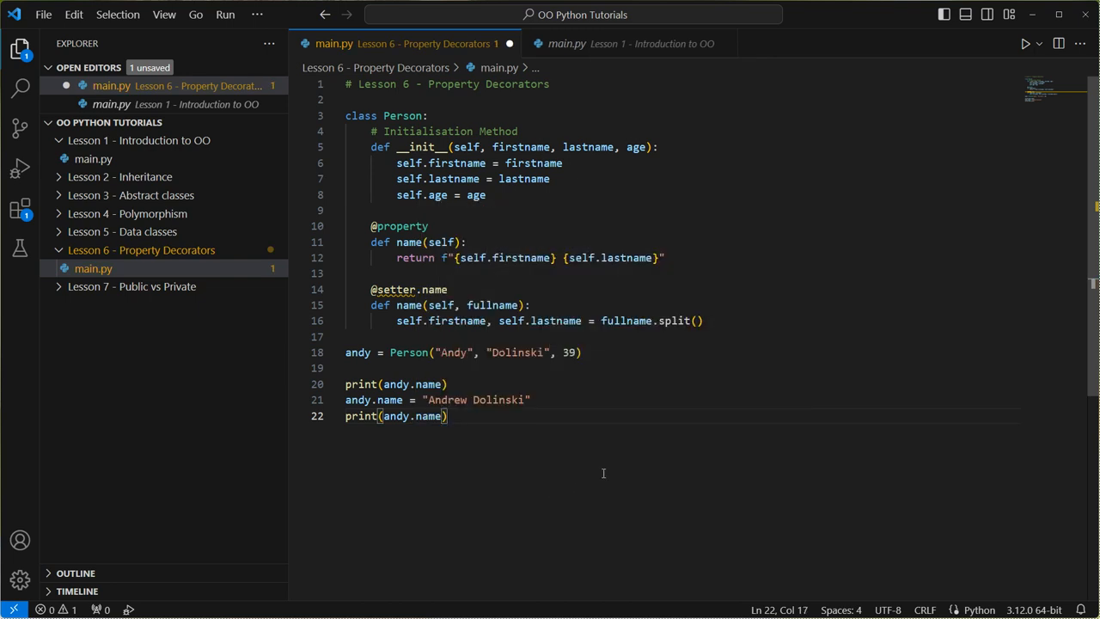
{"action": "left_click", "coordinate": [1024, 43]}
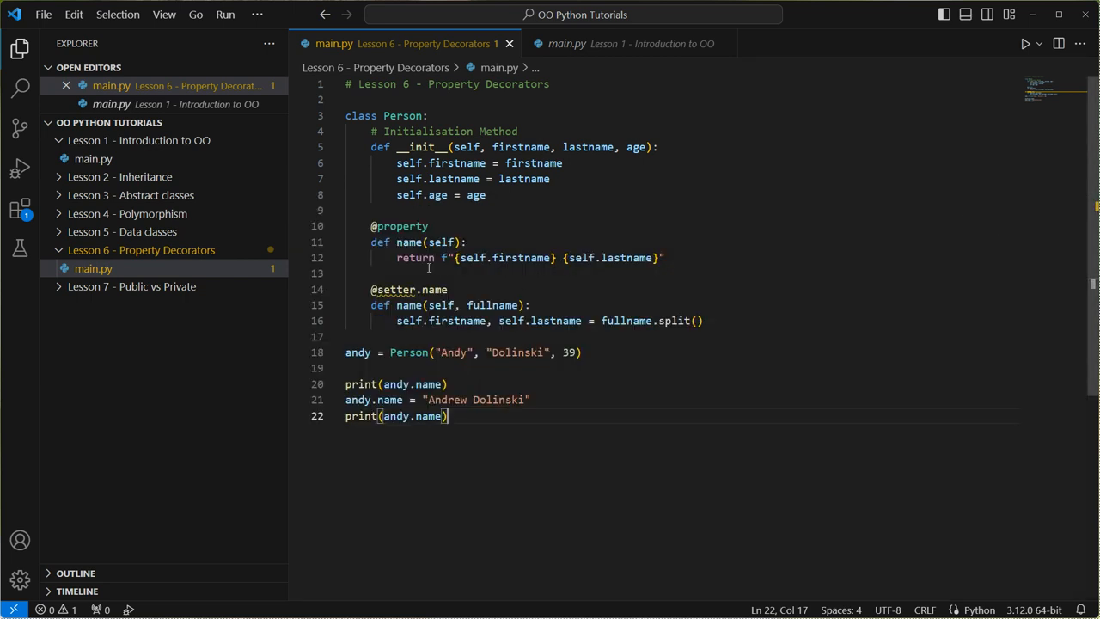
{"action": "type", "text": "@name"}
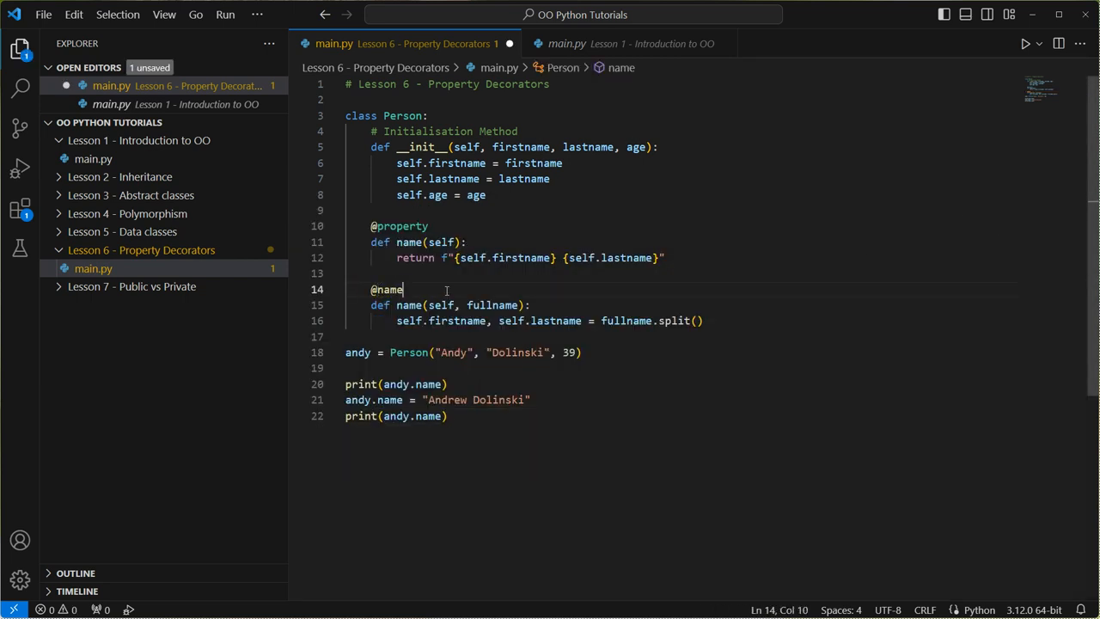
{"action": "type", "text": ".setter"}
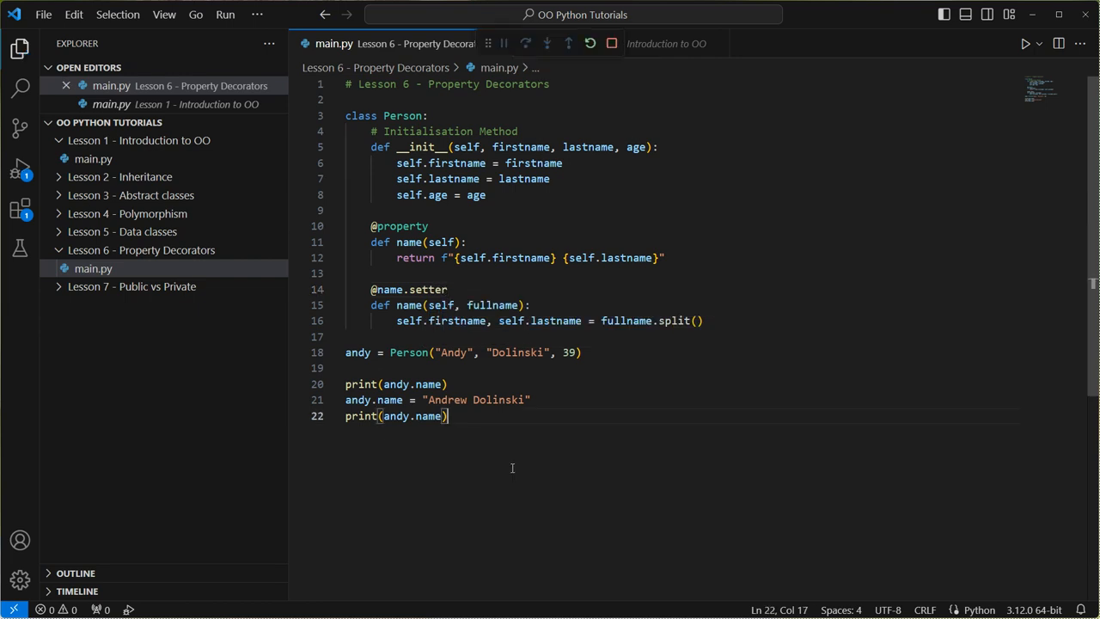
{"action": "left_click", "coordinate": [1024, 43]}
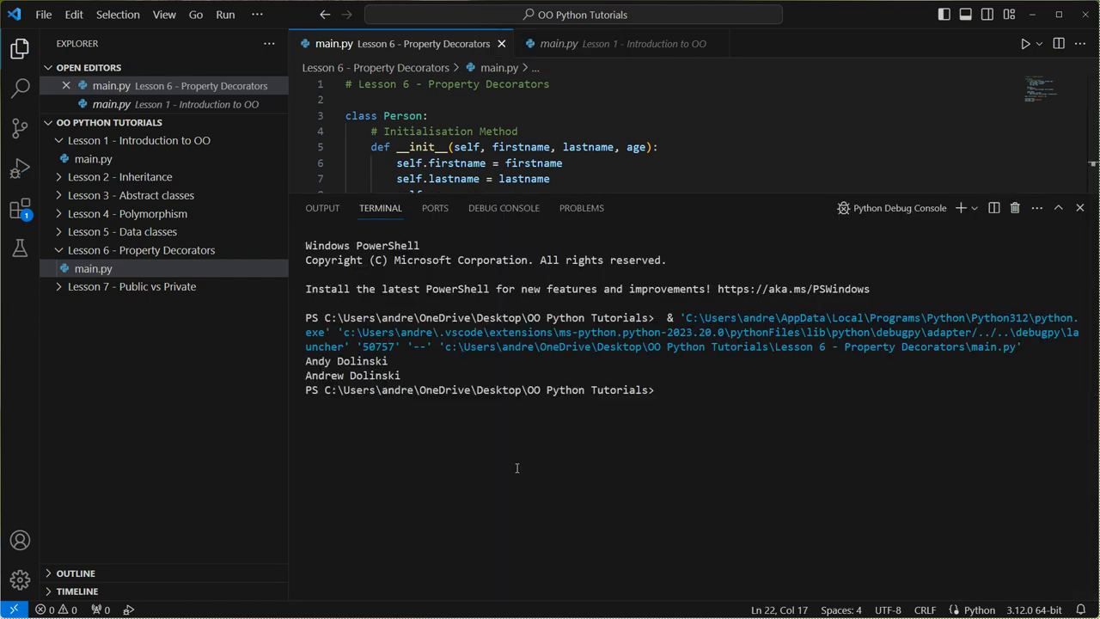
{"action": "double_click", "coordinate": [330, 361]}
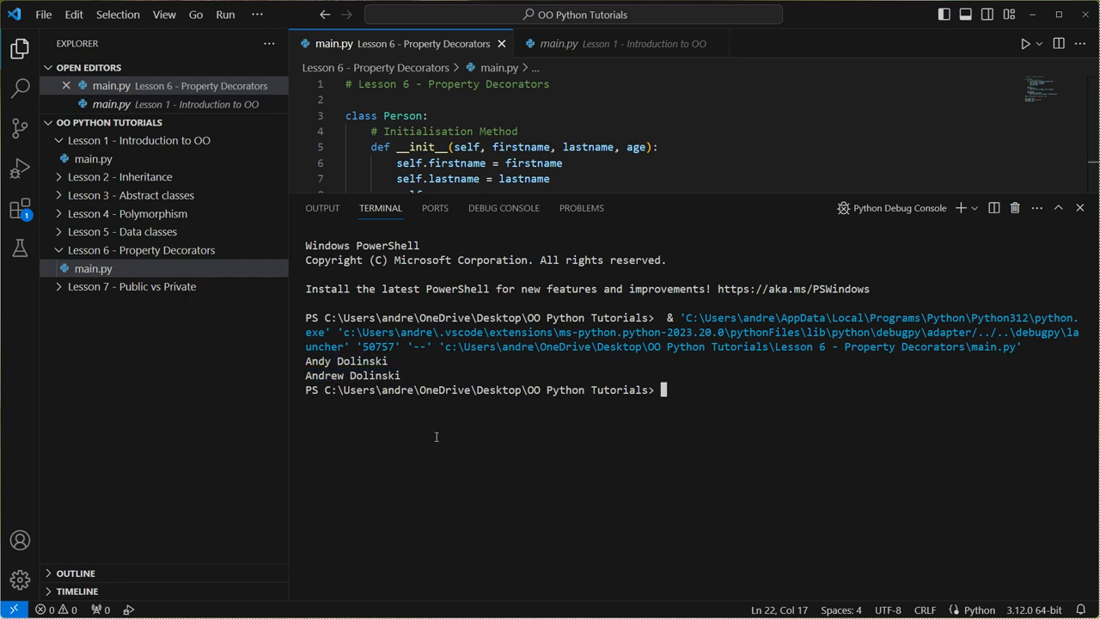
{"action": "left_click", "coordinate": [1079, 206]}
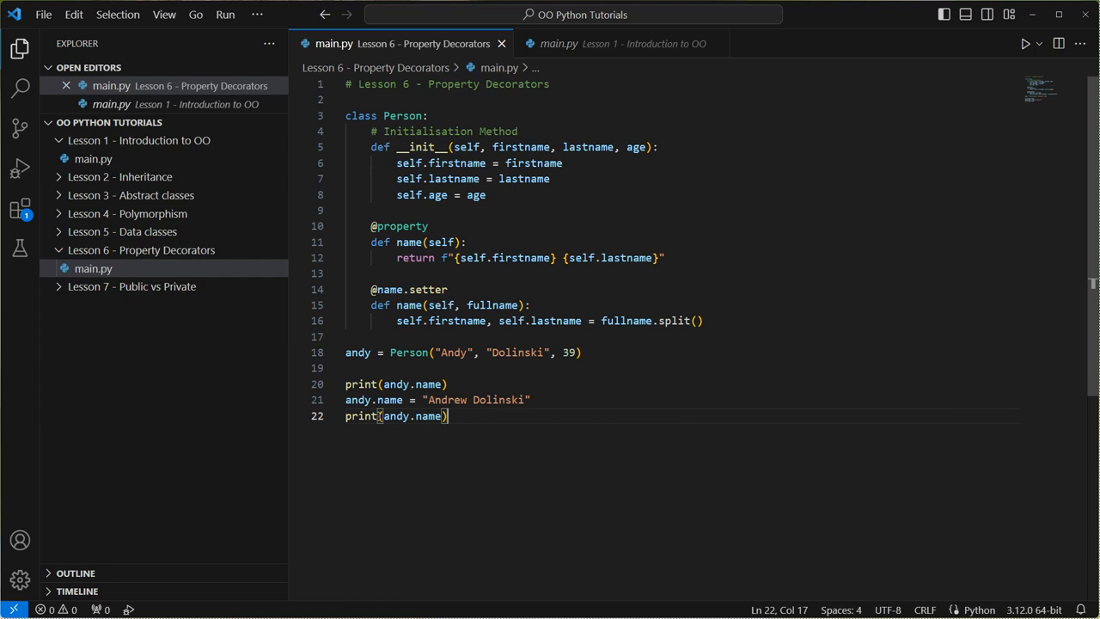
{"action": "mouse_move", "coordinate": [428, 383]}
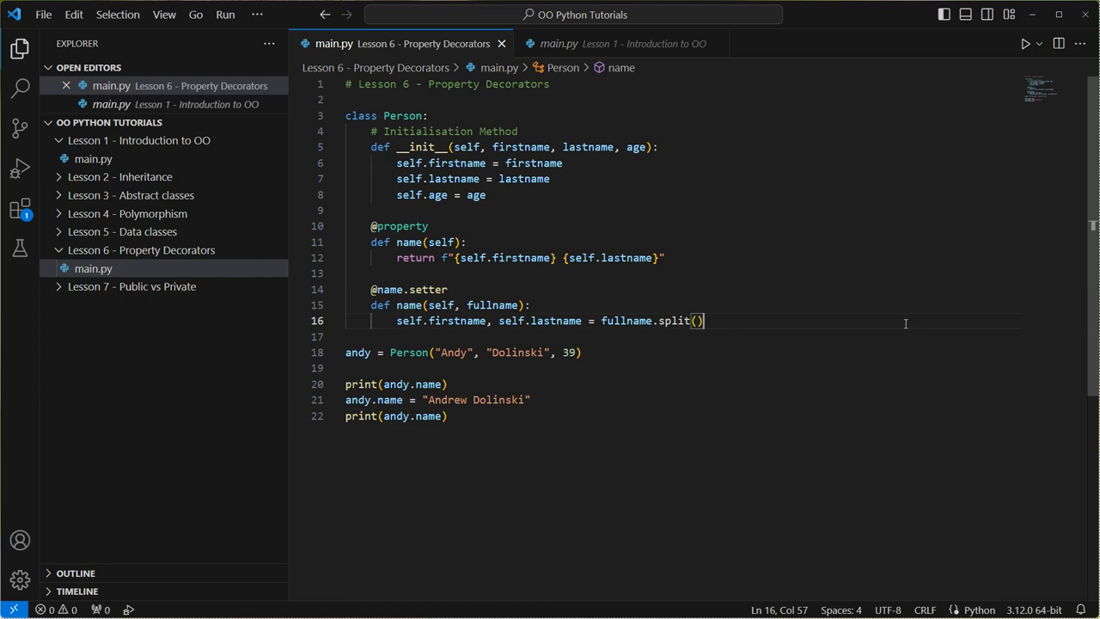
{"action": "key", "text": "Enter"}
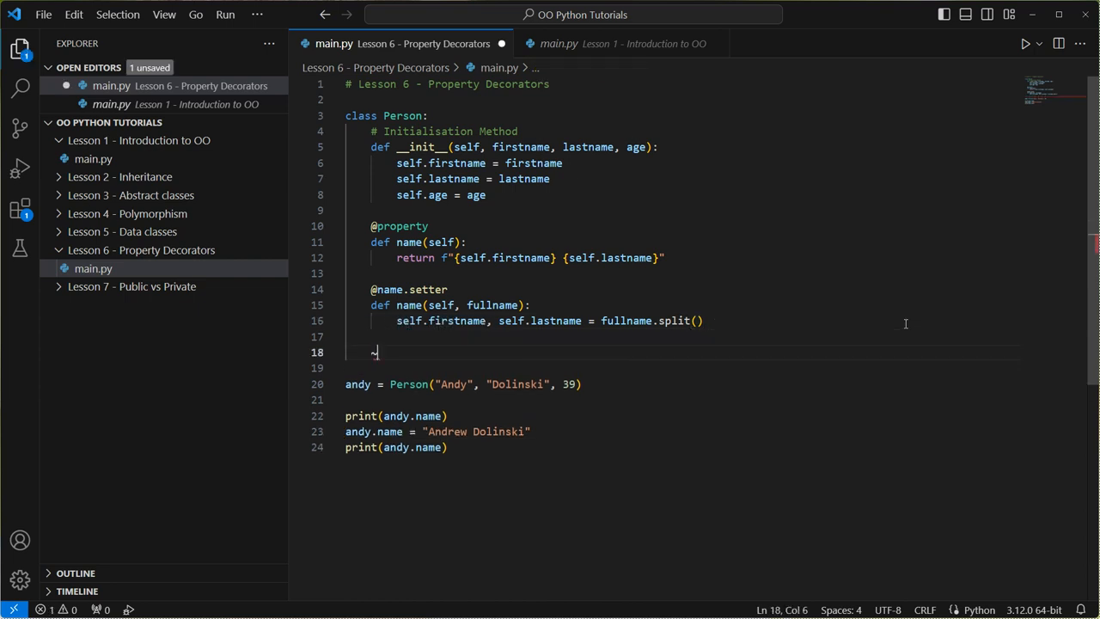
{"action": "type", "text": "@p"}
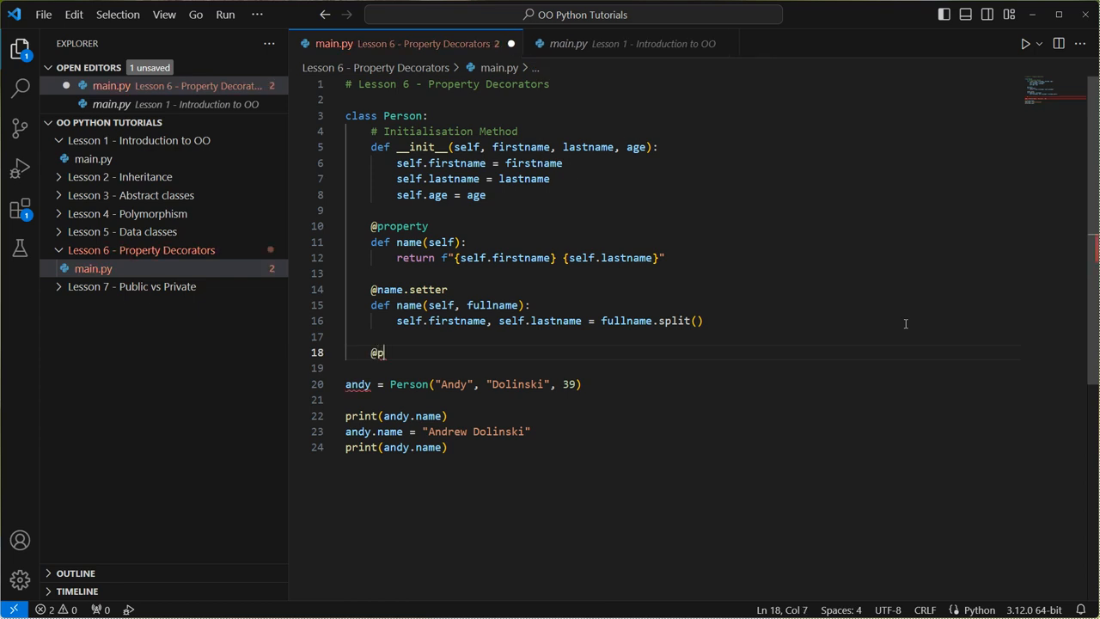
{"action": "type", "text": "roperty"}
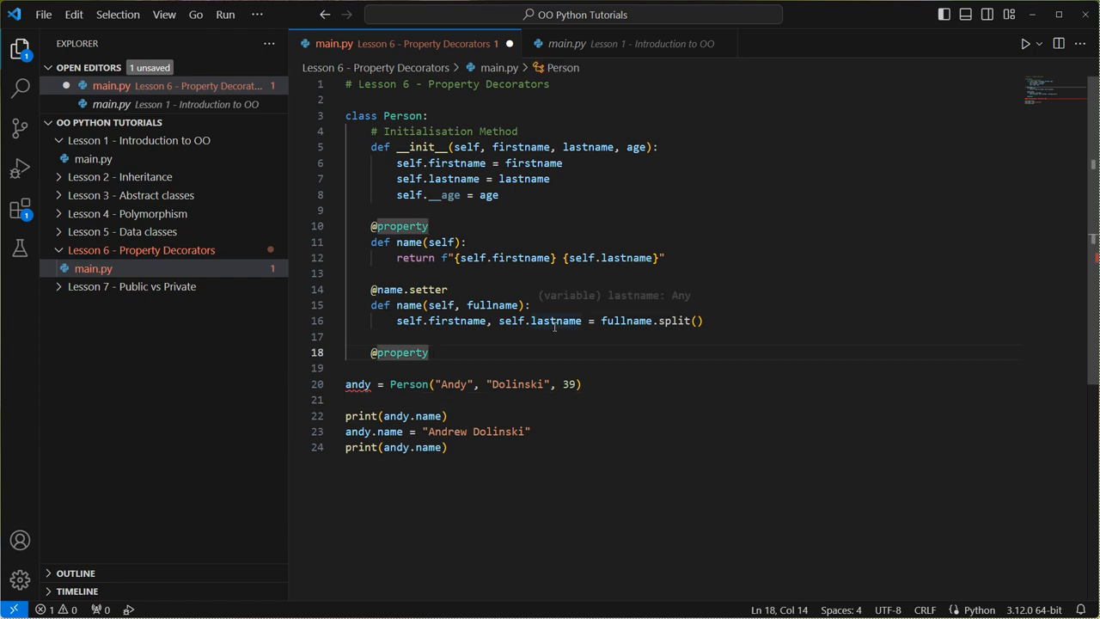
{"action": "type", "text": "def age"}
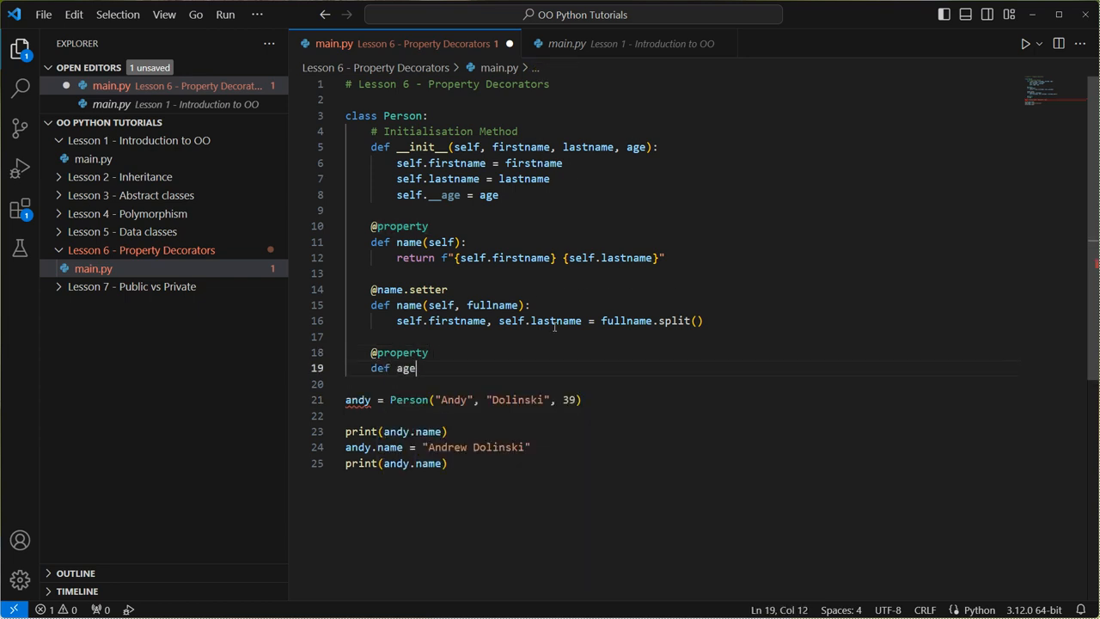
{"action": "type", "text": "(self):"}
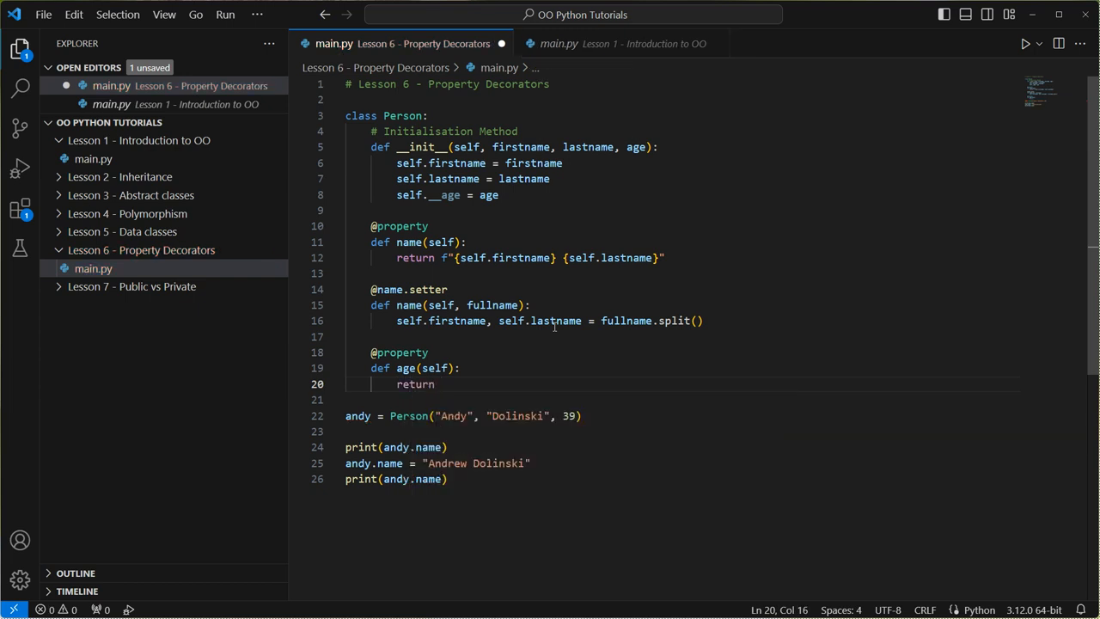
{"action": "type", "text": "self.__age"}
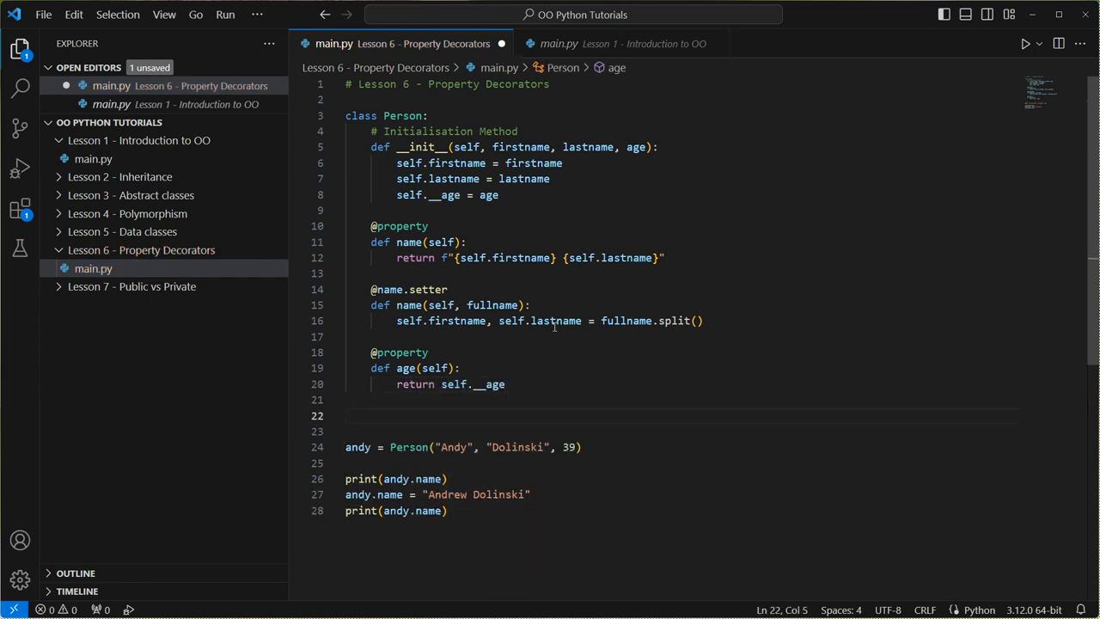
{"action": "type", "text": "@"}
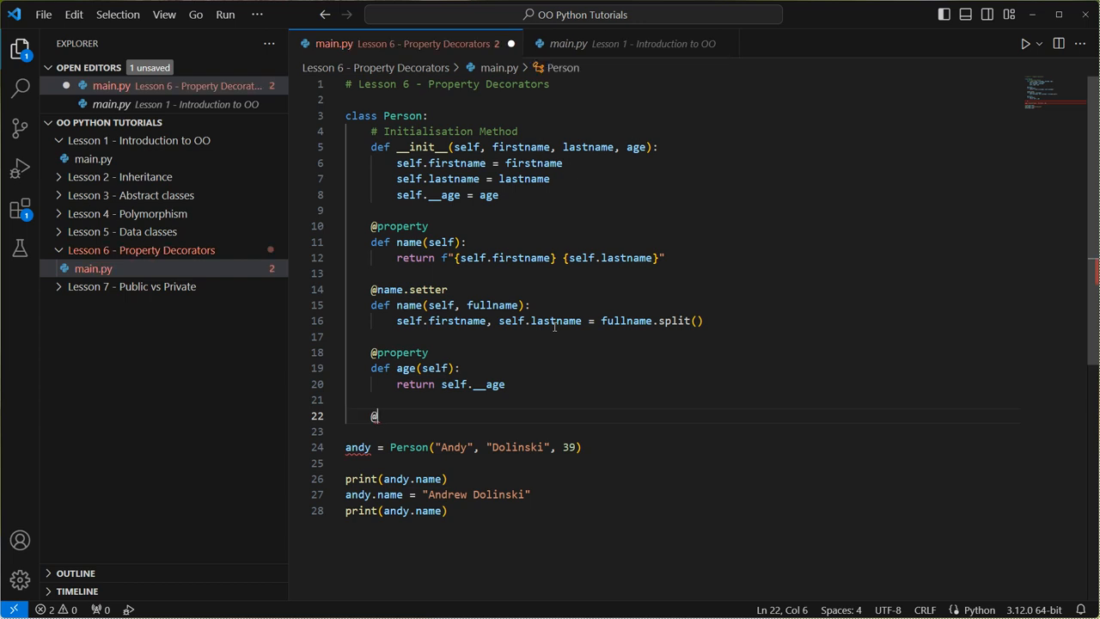
{"action": "type", "text": "age.sett"}
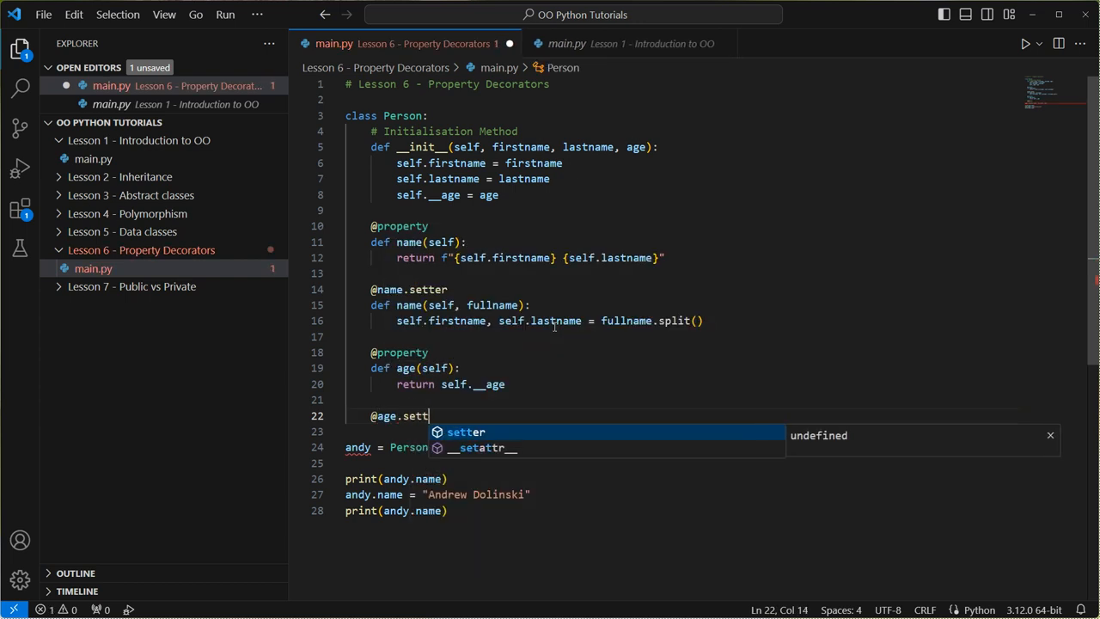
{"action": "key", "text": "Enter"}
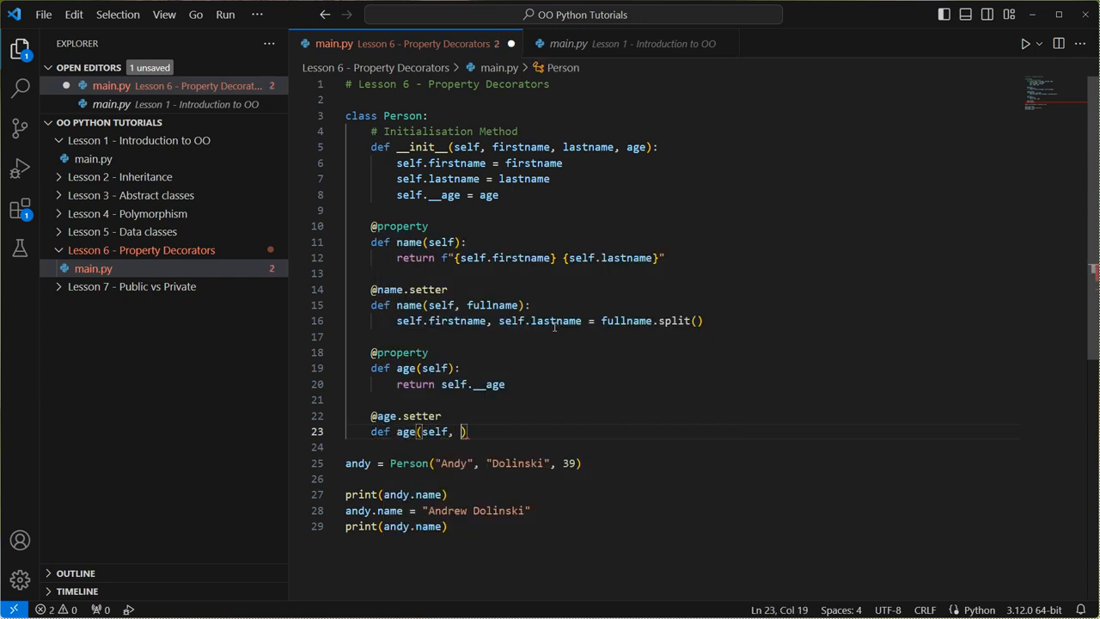
{"action": "type", "text": "new_age"}
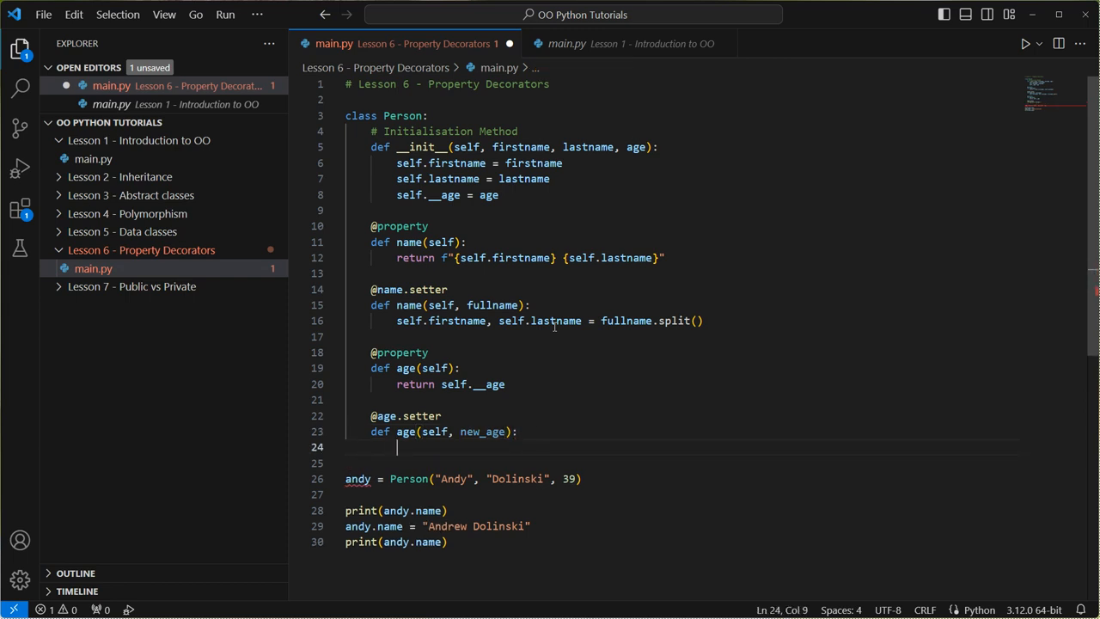
In the setter, store 0 in self.__age when new_age < 0, otherwise new_age
{"action": "type", "text": "if"}
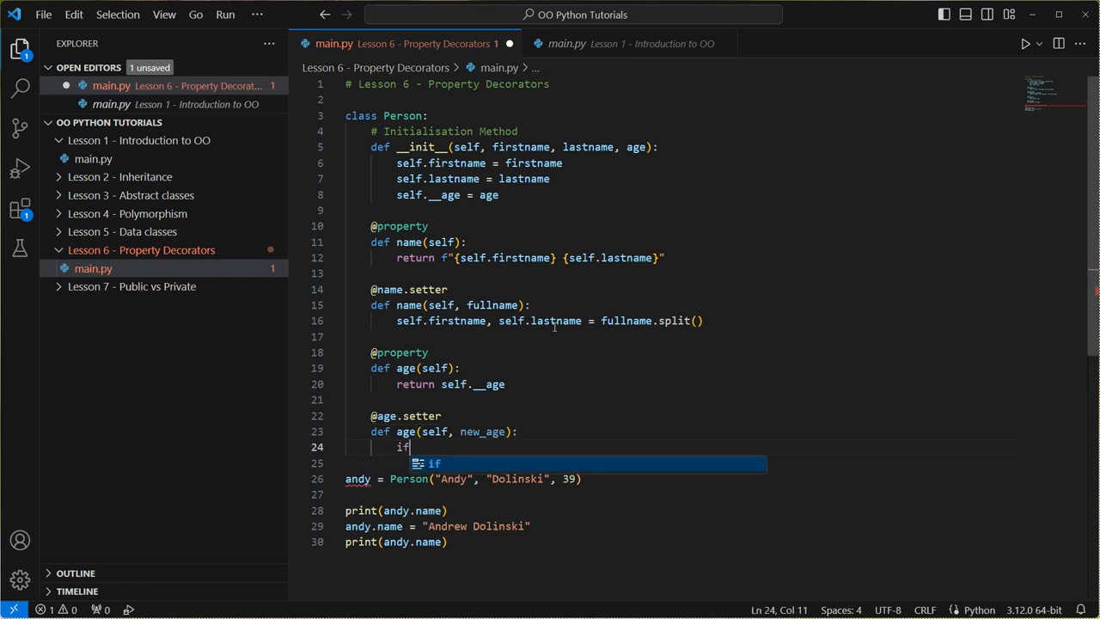
{"action": "type", "text": "new_age"}
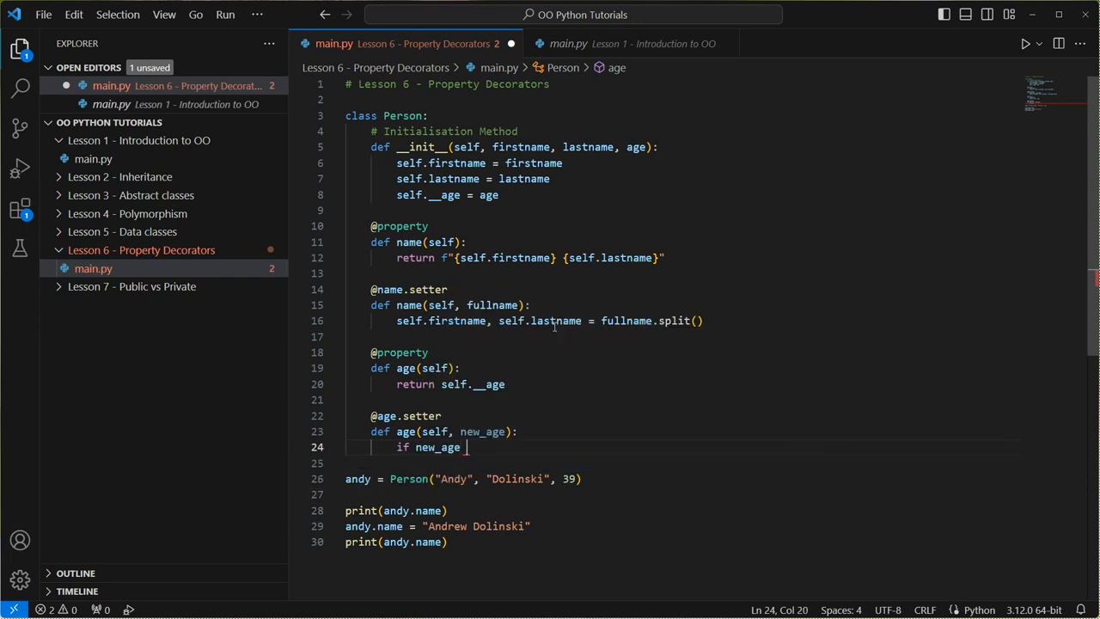
{"action": "type", "text": "< 9"}
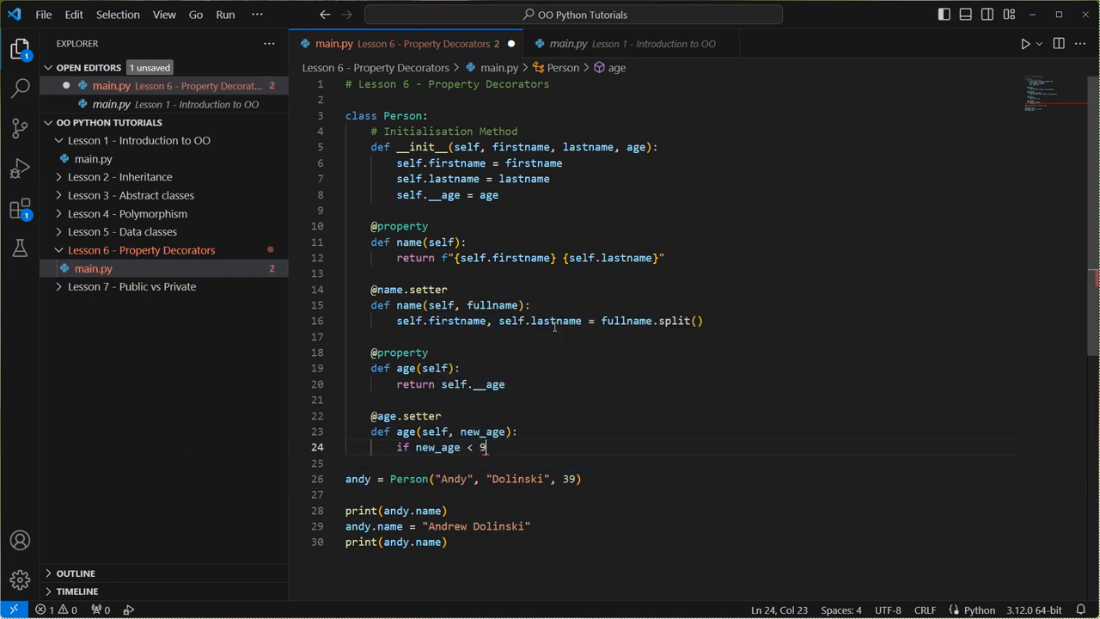
{"action": "type", "text": "0"}
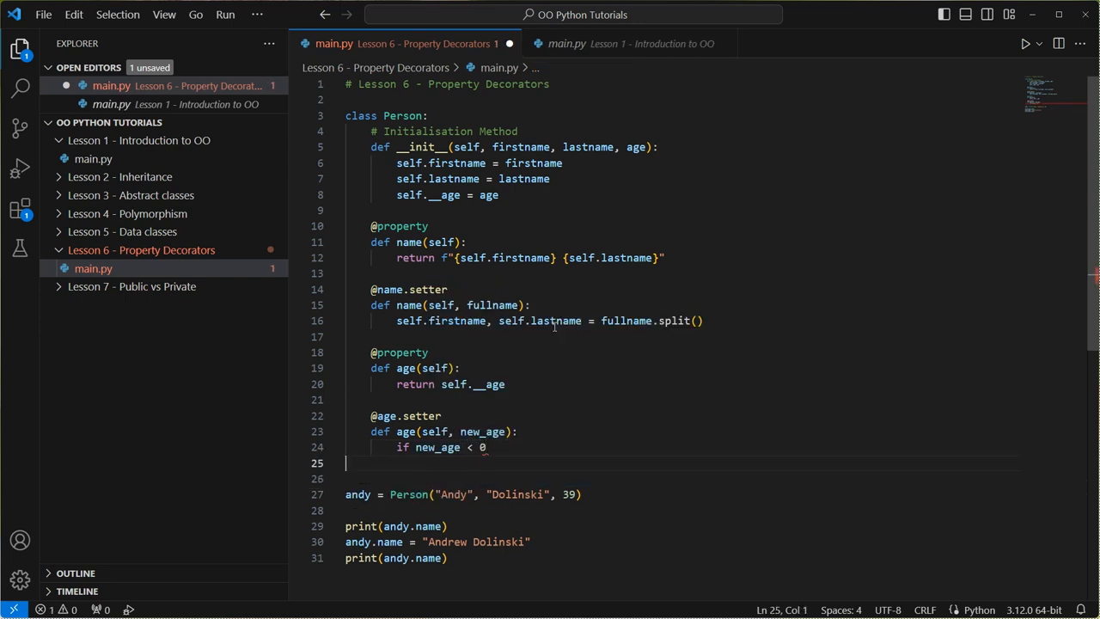
{"action": "type", "text": ":"}
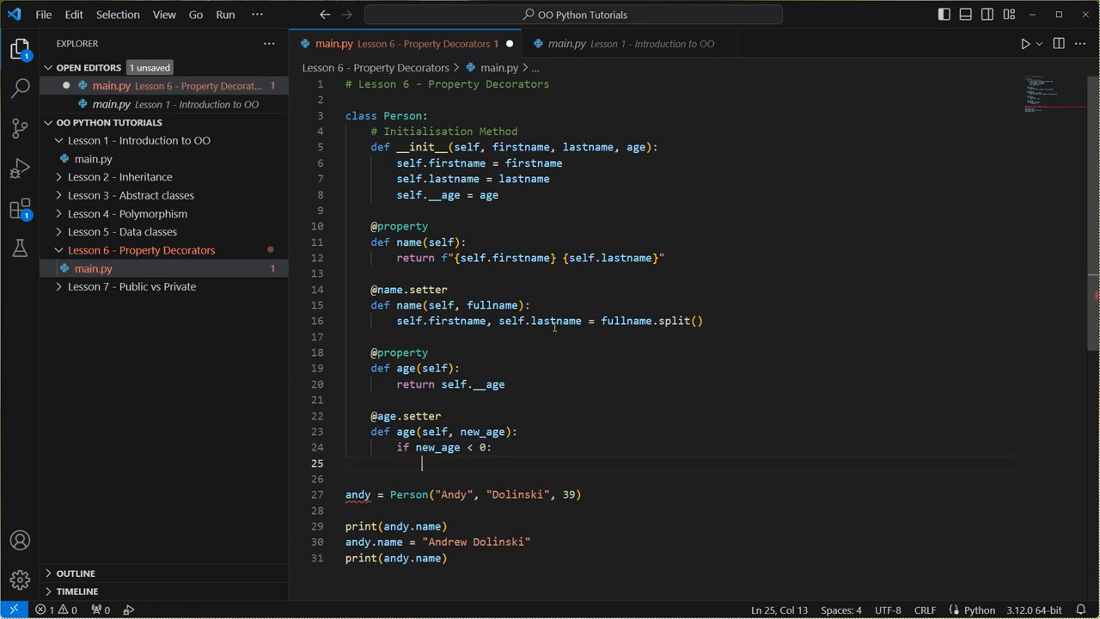
{"action": "type", "text": "self.__age = 0"}
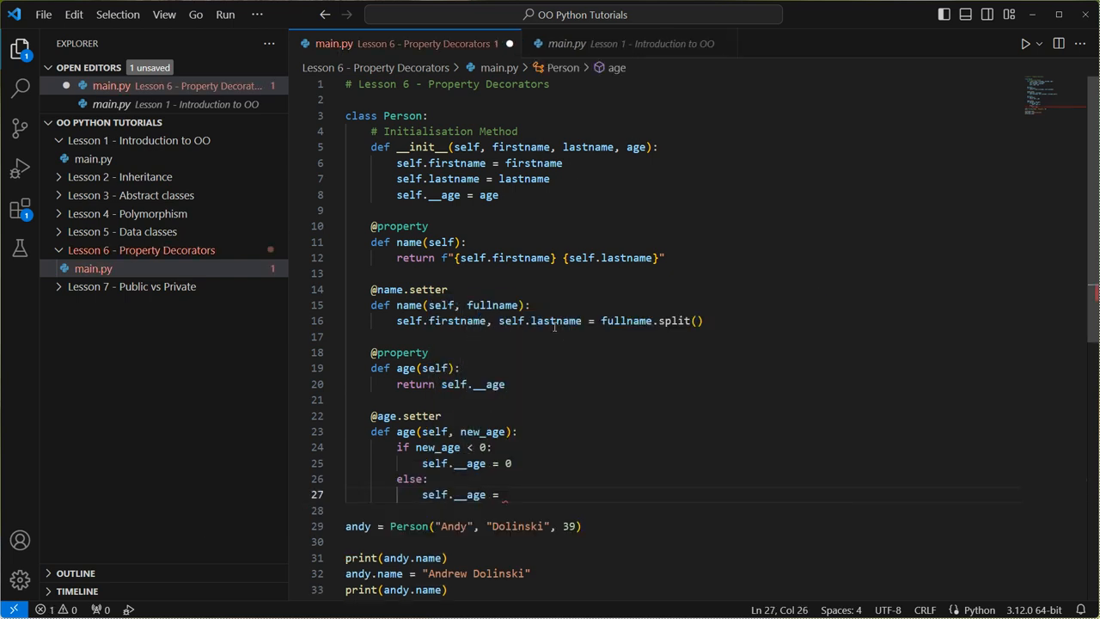
{"action": "type", "text": "new_age"}
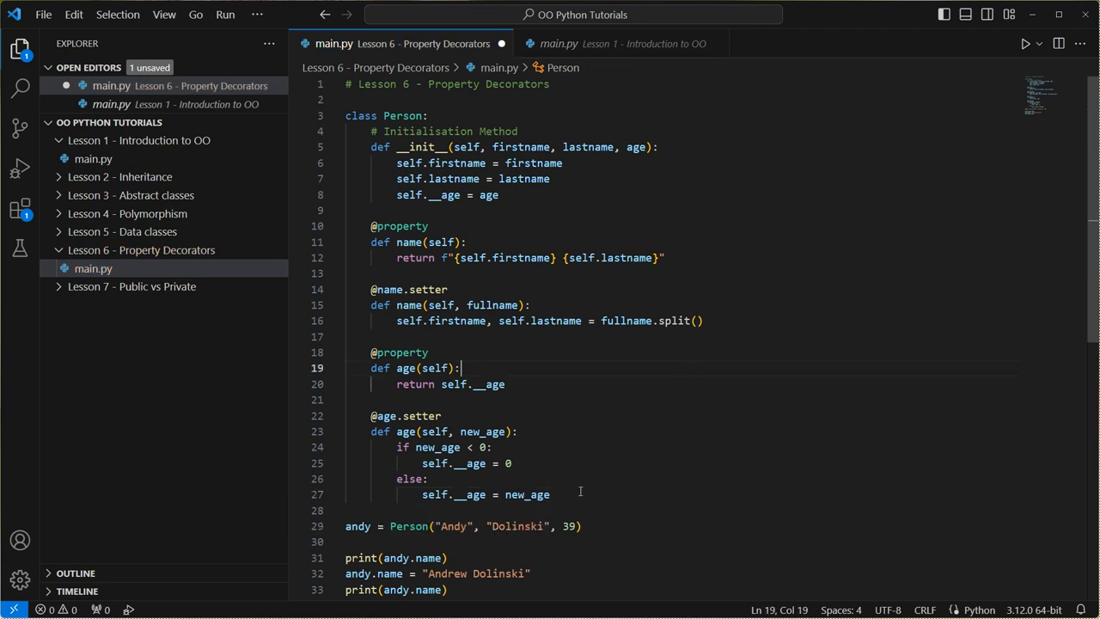
Assign andy.age = -100000 at the bottom of the script to test the negative clamp
{"action": "key", "text": "Enter"}
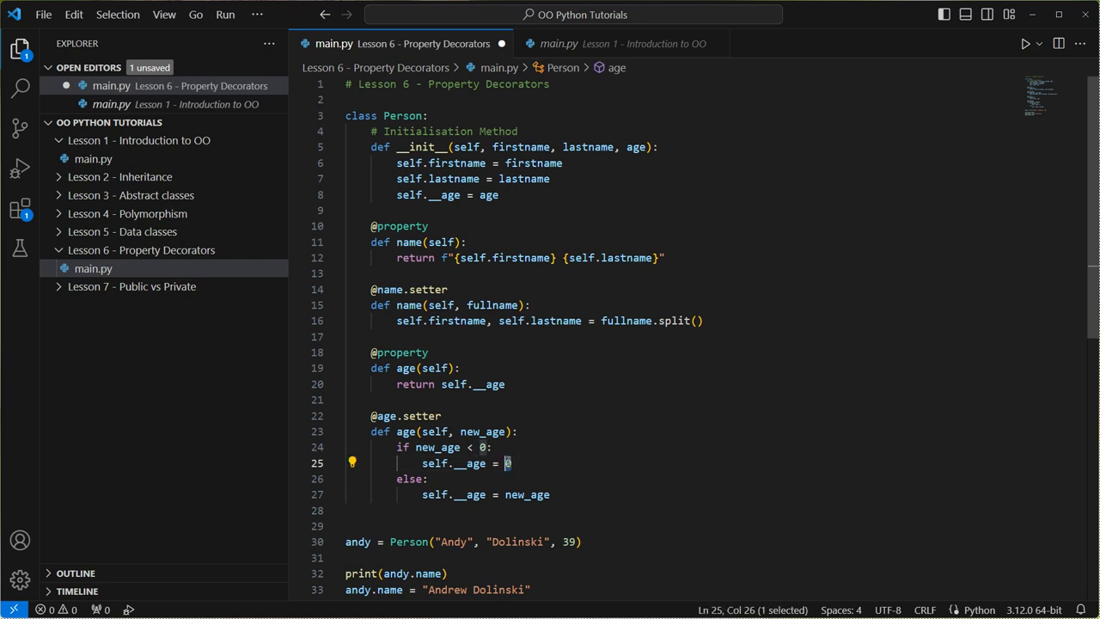
{"action": "scroll", "scroll_direction": "down", "scroll_amount": 3}
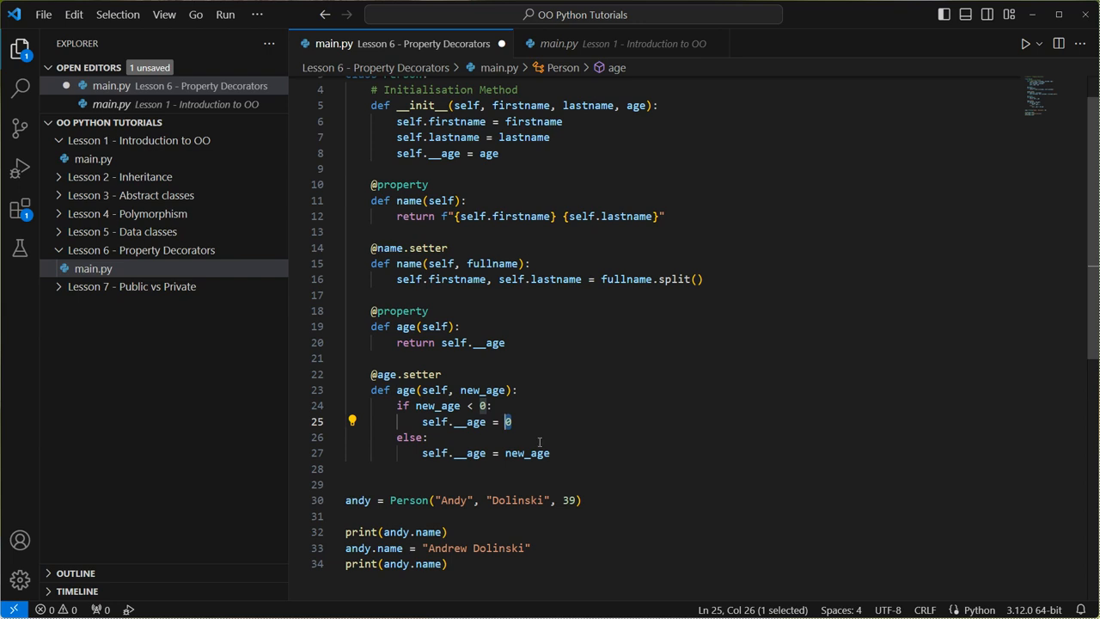
{"action": "scroll", "scroll_direction": "down", "scroll_amount": 3}
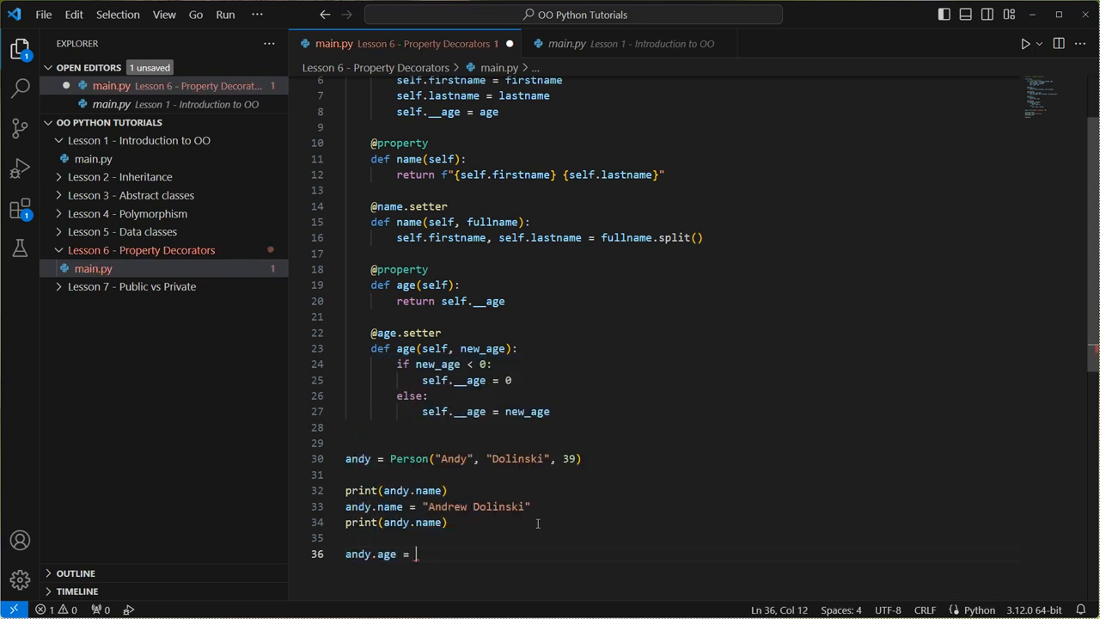
{"action": "type", "text": "-100"}
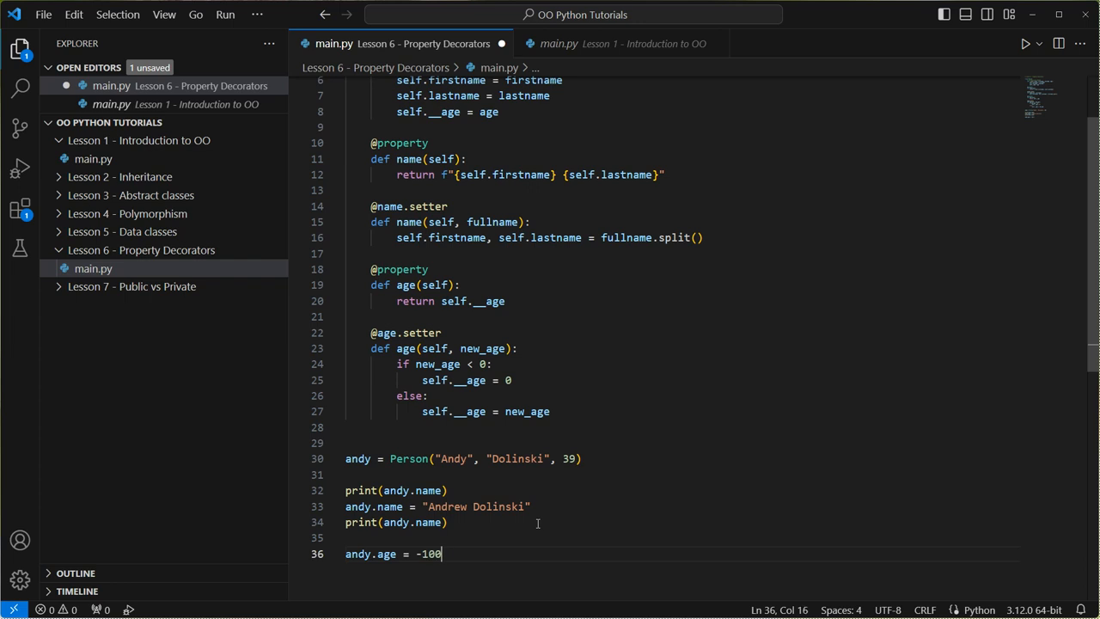
{"action": "type", "text": "000"}
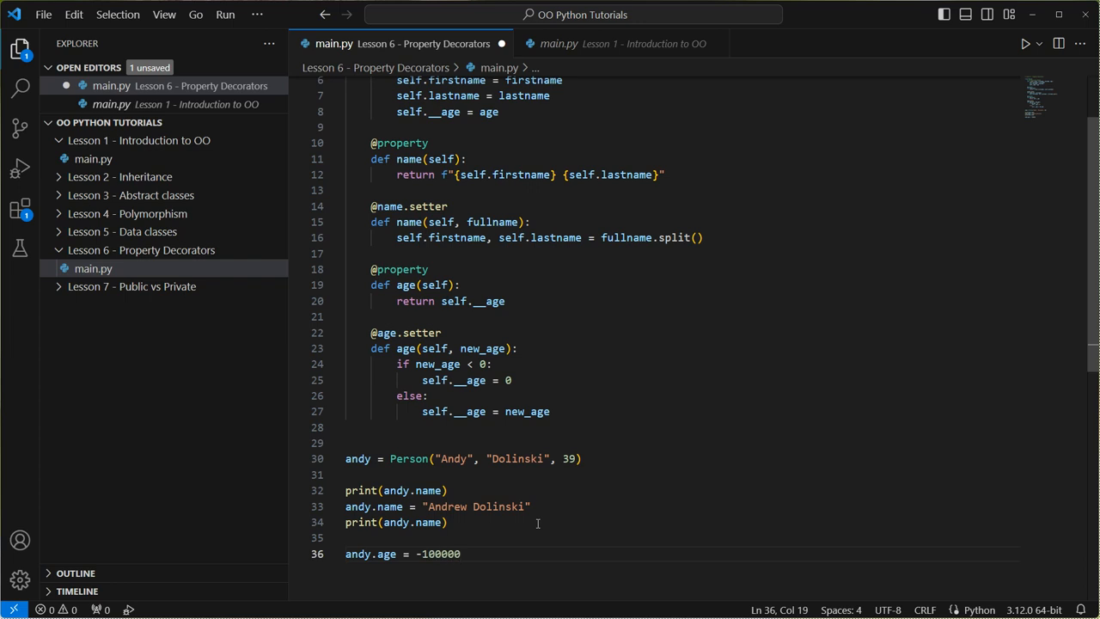
{"action": "key", "text": "enter"}
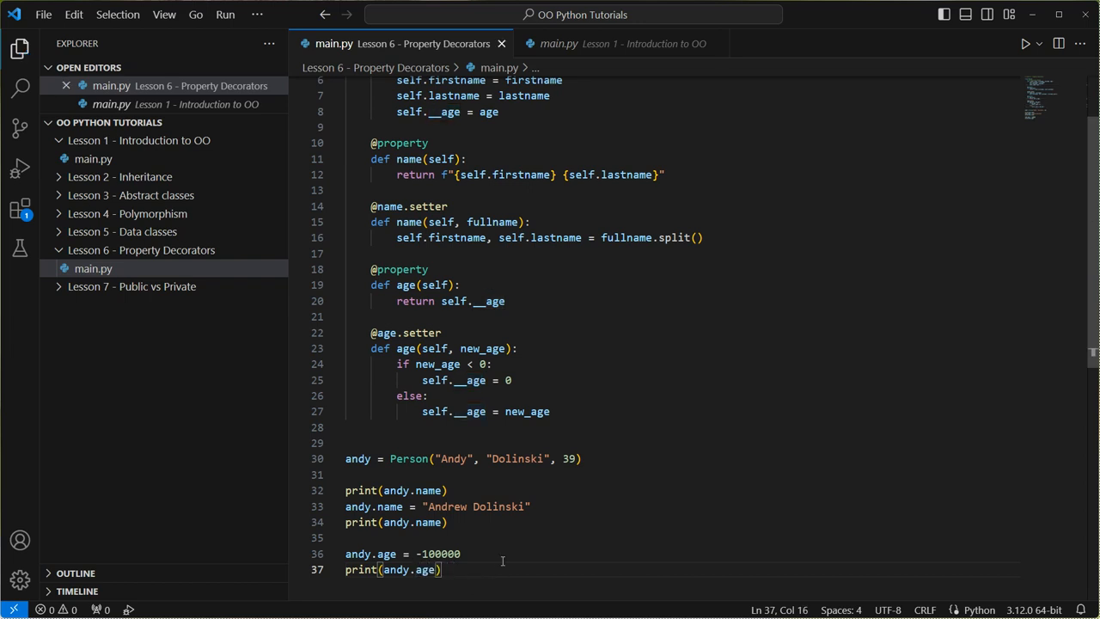
{"action": "left_click", "coordinate": [1025, 43]}
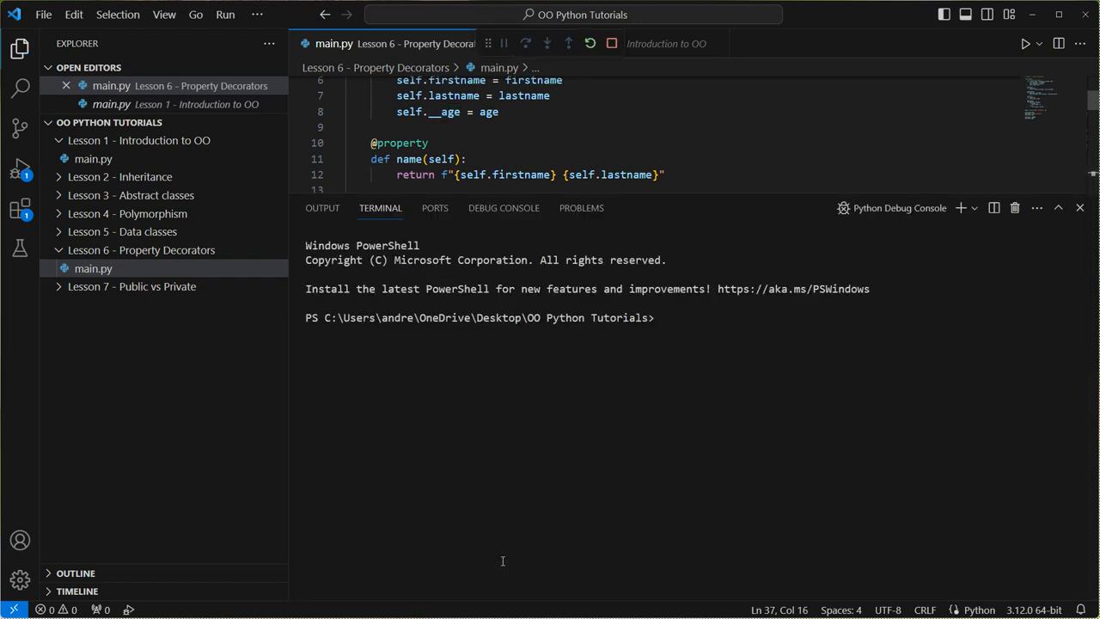
{"action": "left_click", "coordinate": [1024, 43]}
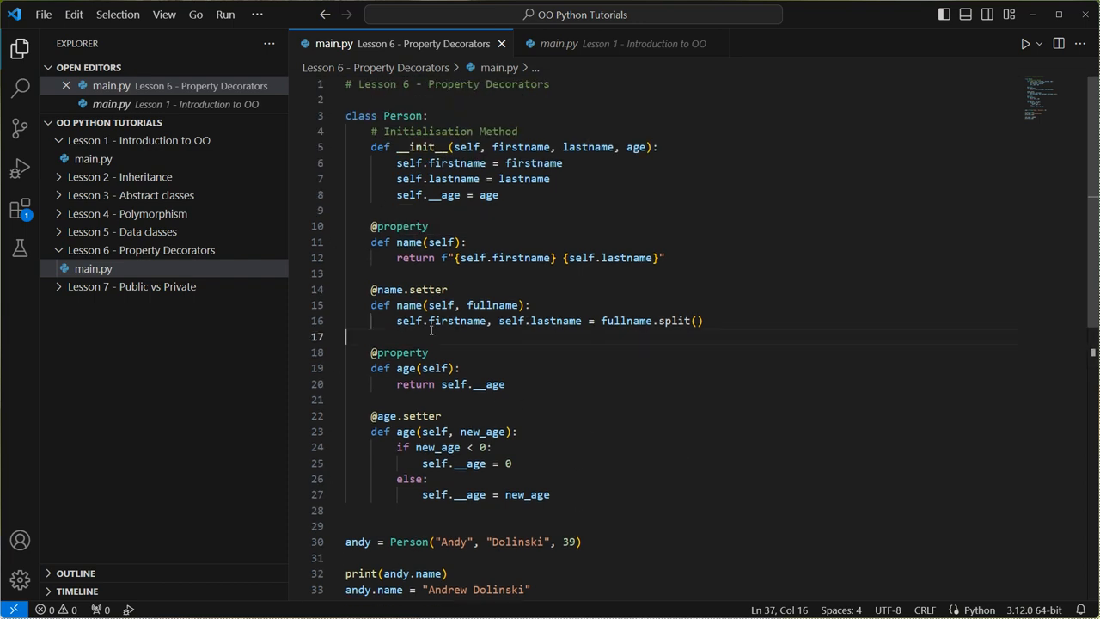
{"action": "double_click", "coordinate": [399, 225]}
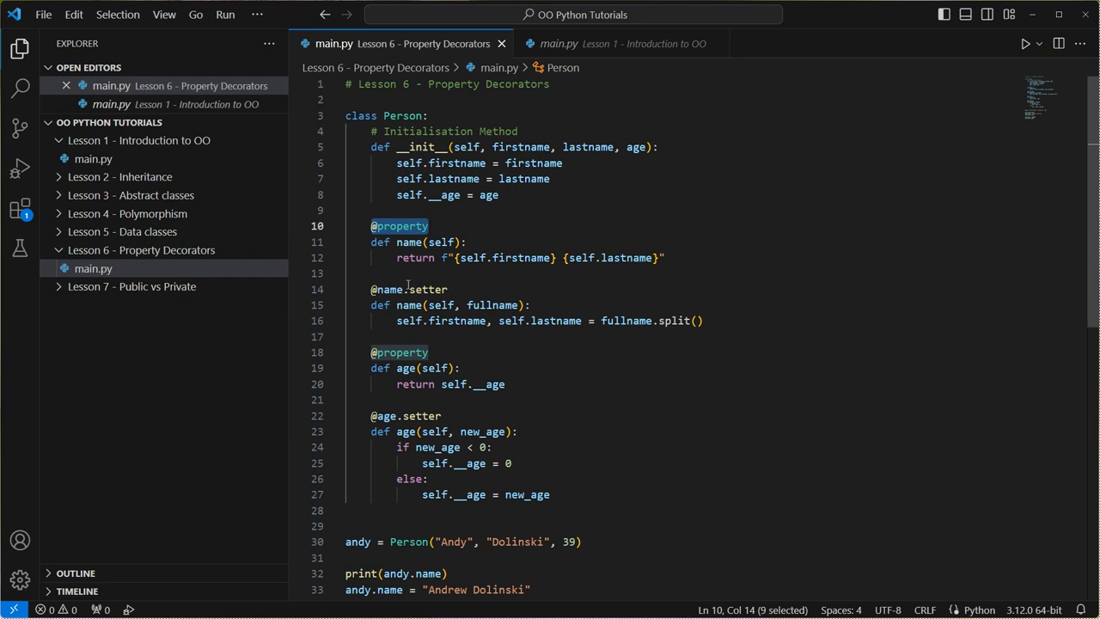
{"action": "left_click", "coordinate": [442, 227]}
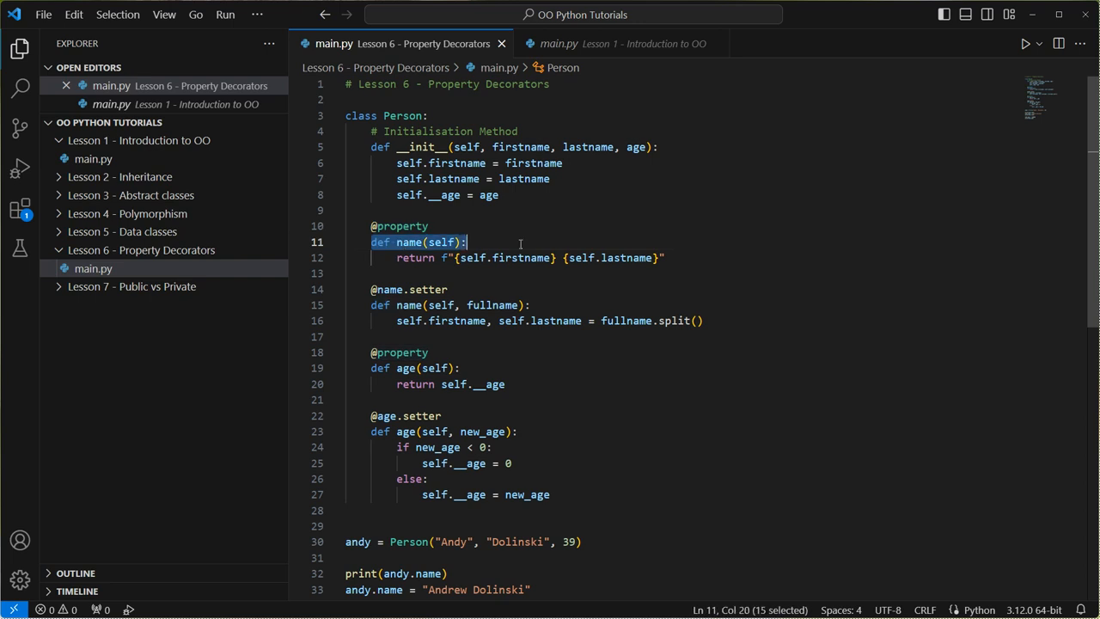
{"action": "mouse_move", "coordinate": [416, 241]}
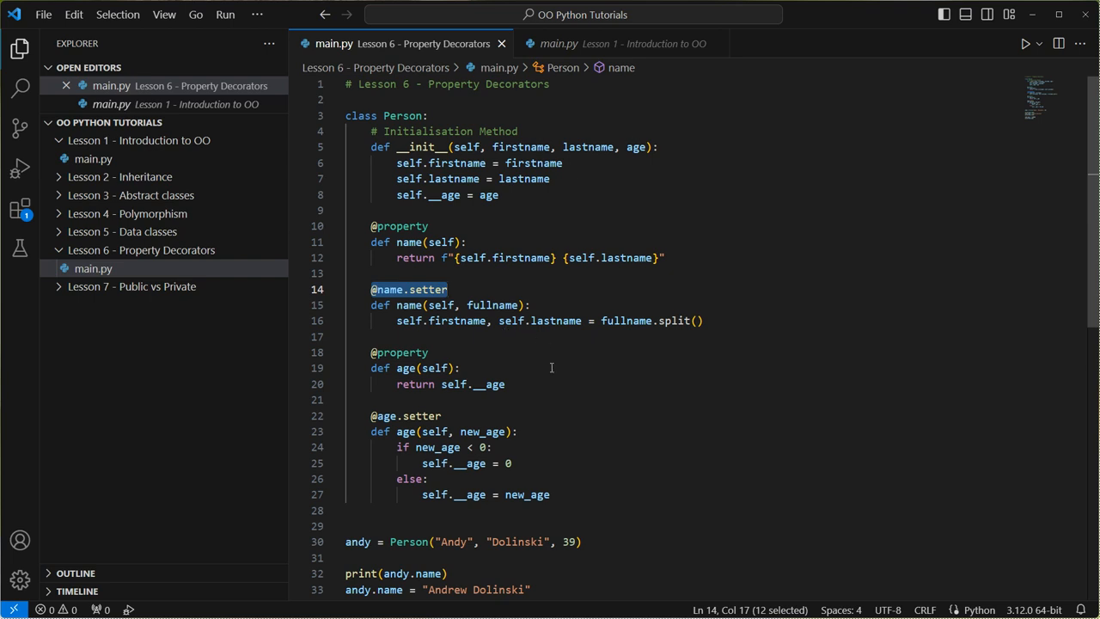
{"action": "scroll", "scroll_direction": "down", "scroll_amount": 3}
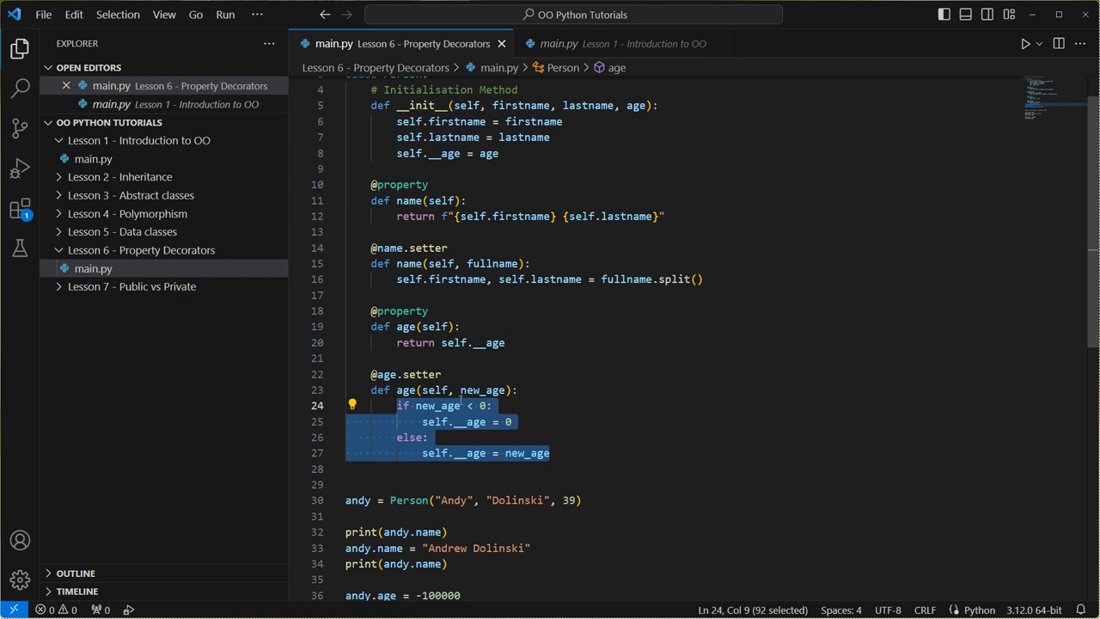
{"action": "mouse_move", "coordinate": [512, 503]}
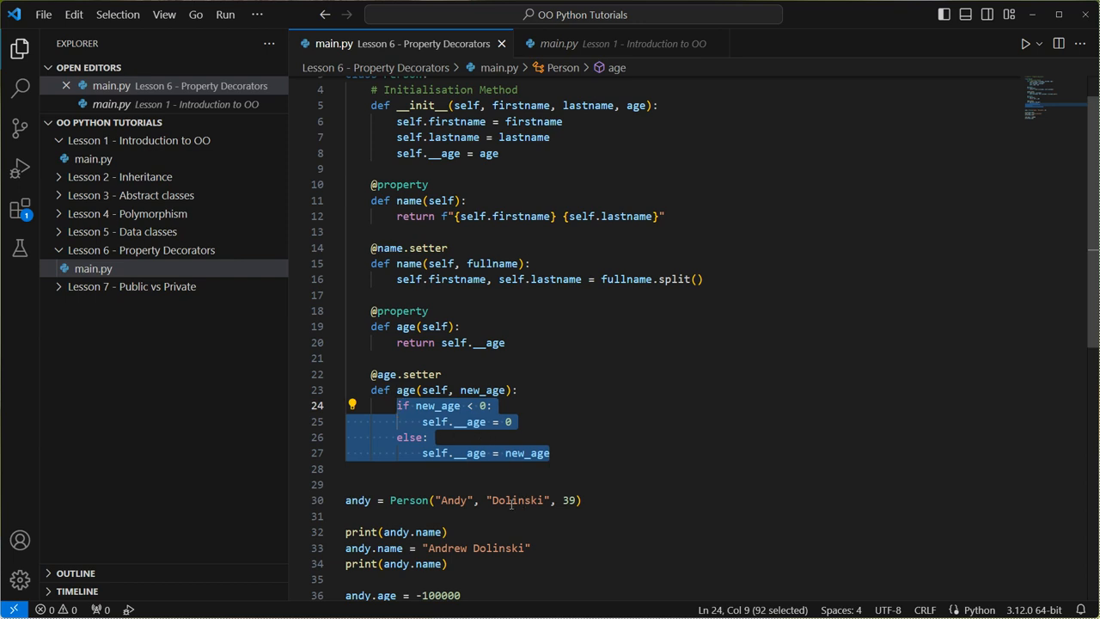
{"action": "mouse_move", "coordinate": [2, 437]}
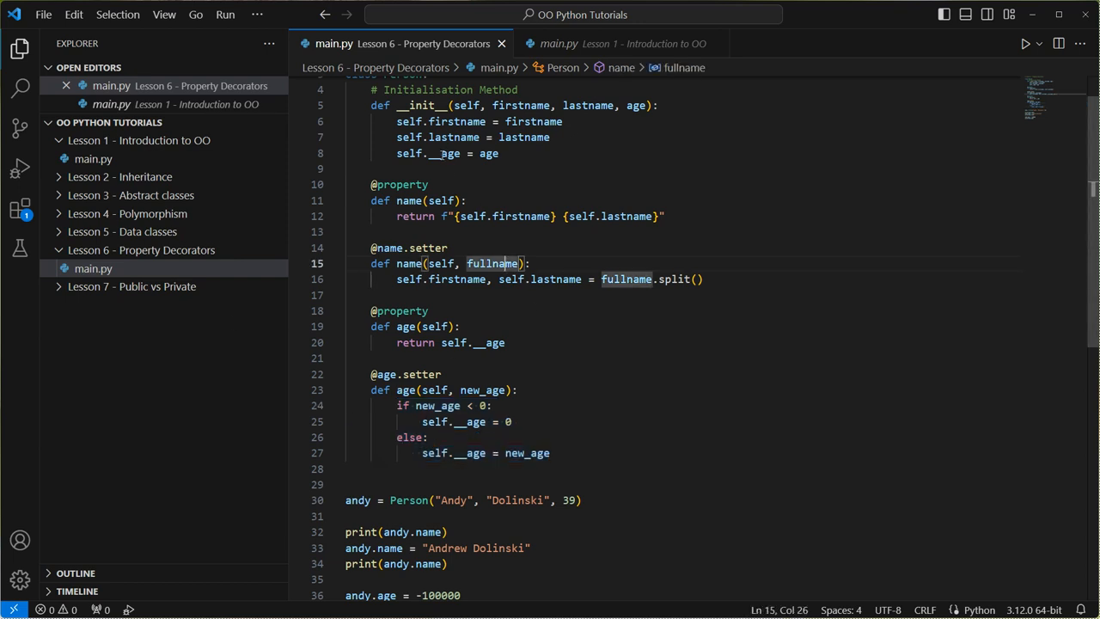
{"action": "double_click", "coordinate": [439, 152]}
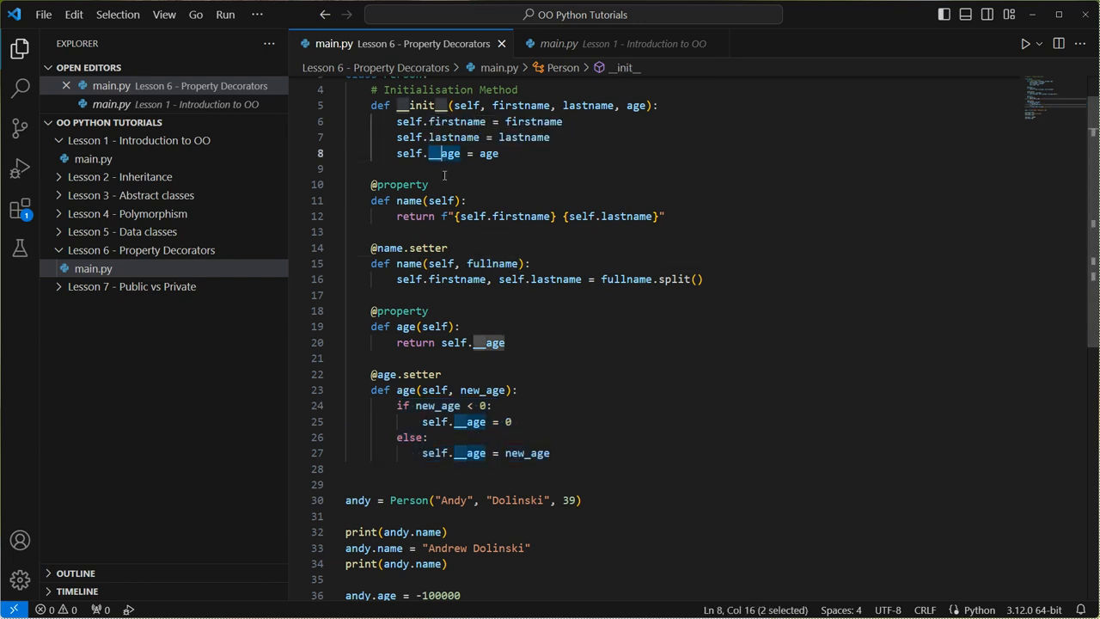